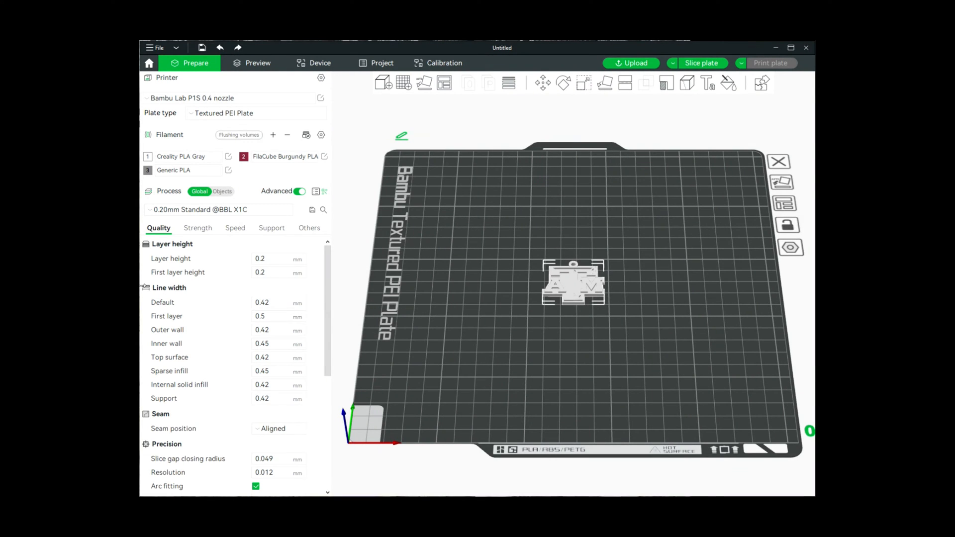
{"action": "mouse_move", "coordinate": [510, 309]}
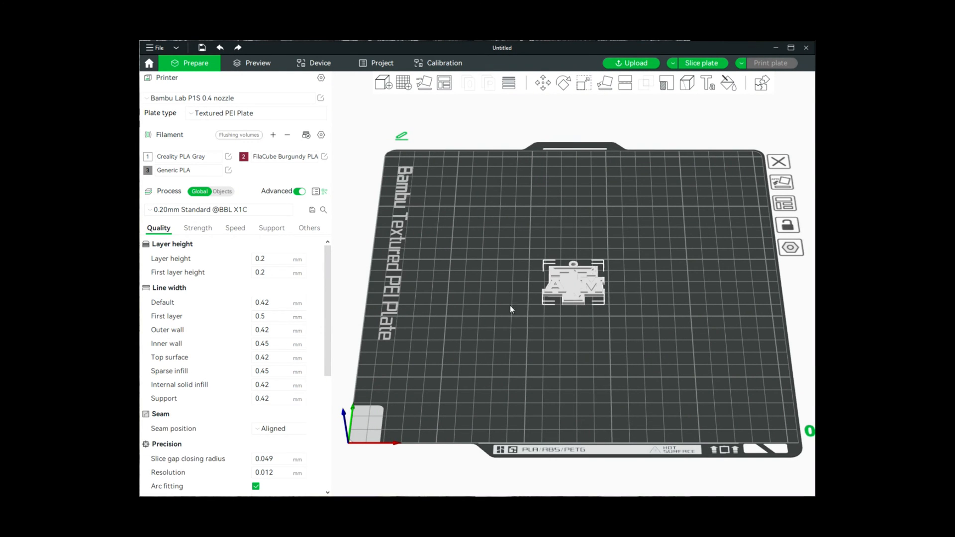
{"action": "mouse_move", "coordinate": [586, 325]}
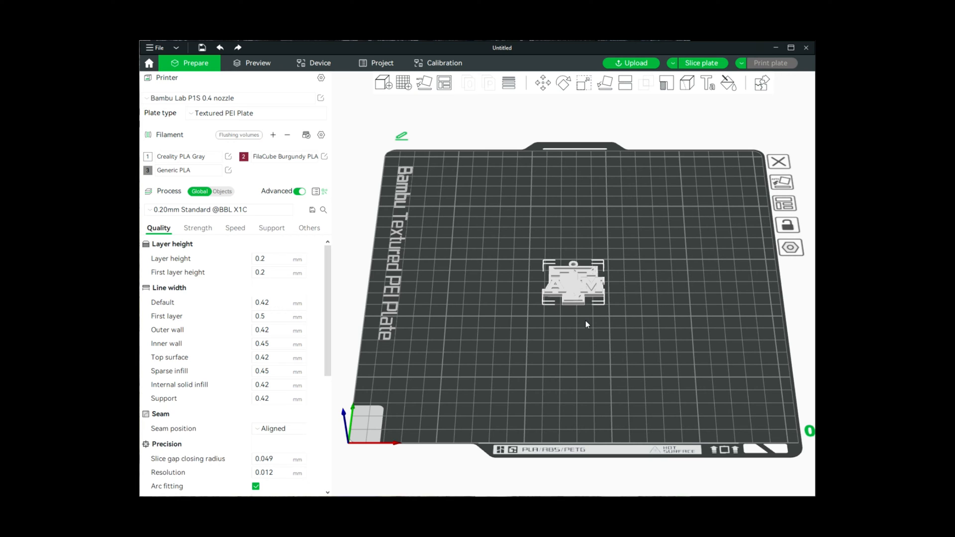
{"action": "mouse_move", "coordinate": [545, 329]}
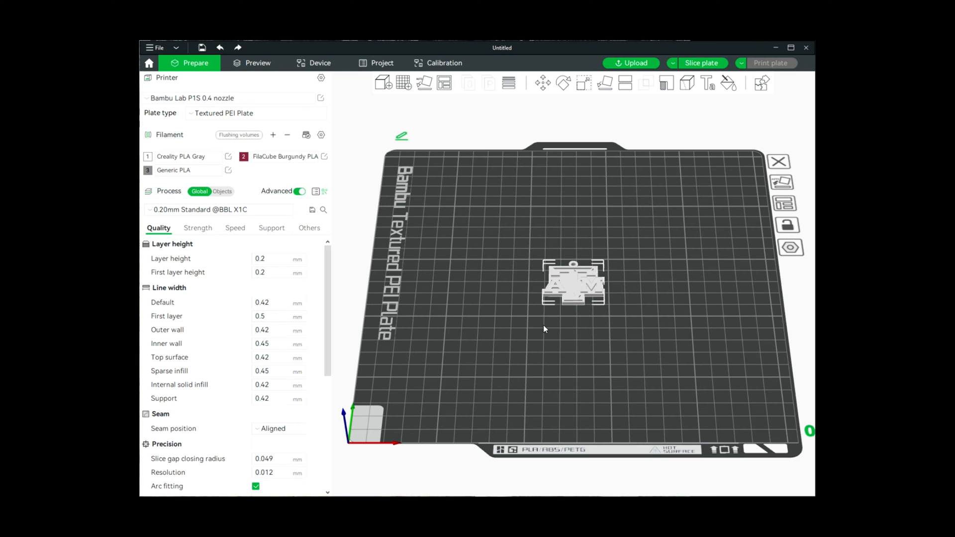
{"action": "mouse_move", "coordinate": [608, 328]}
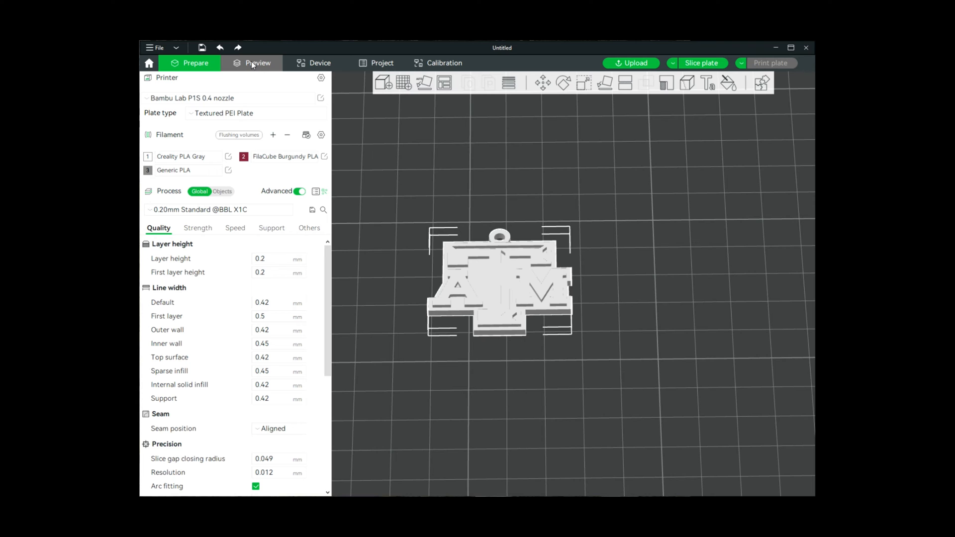
View the sliced tag's toolpaths by line type, showing 6m6s print time and 0.77 m filament
{"action": "left_click", "coordinate": [700, 62]}
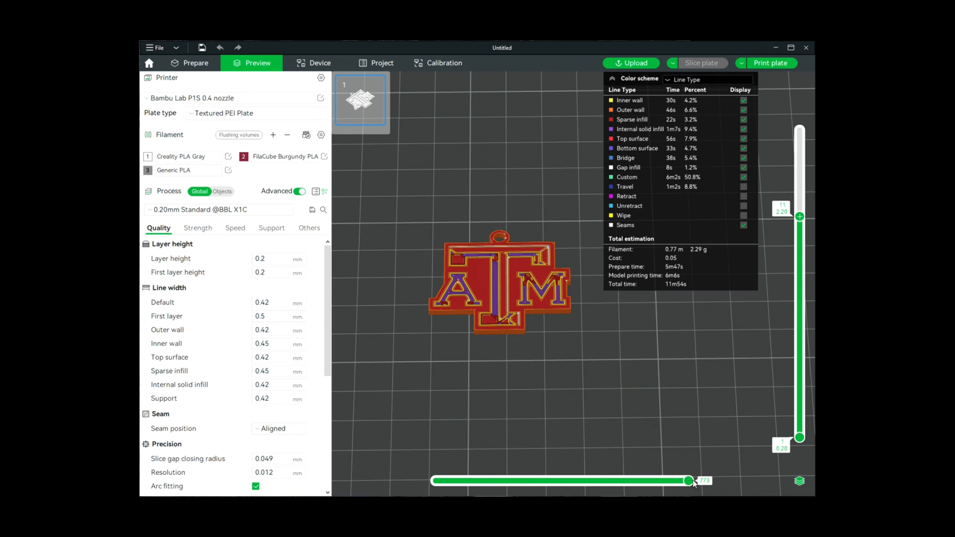
{"action": "mouse_move", "coordinate": [491, 405]}
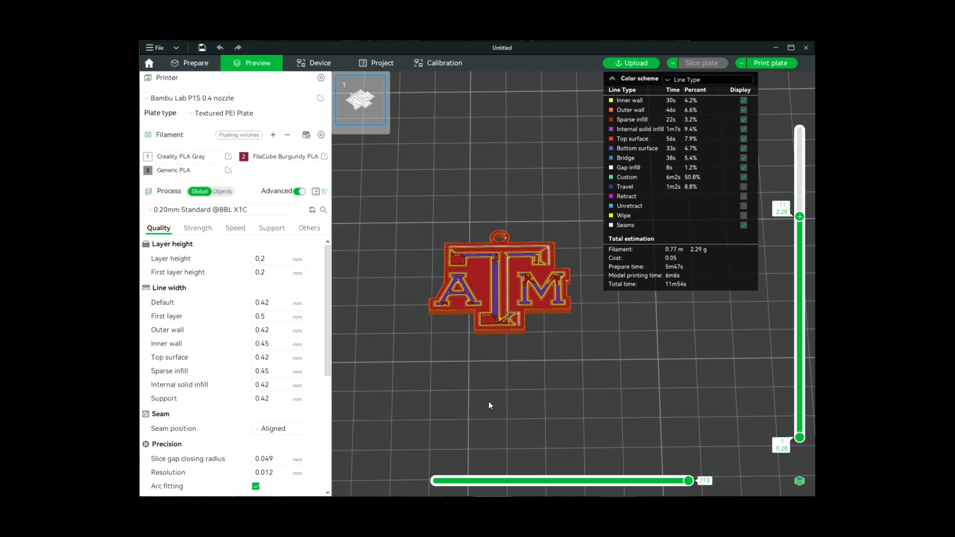
{"action": "mouse_move", "coordinate": [440, 202]}
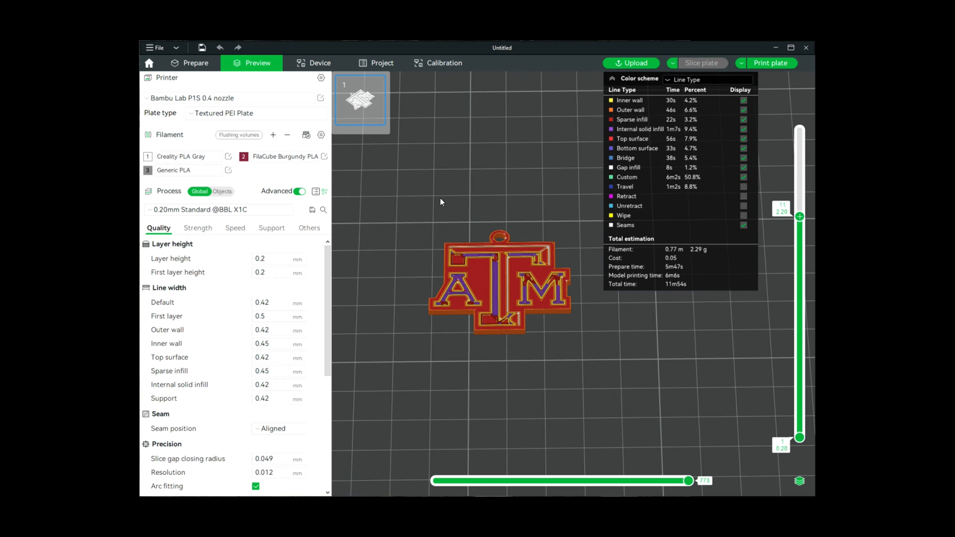
Return to the Prepare view of the unsliced tag with its three PLA filaments listed
{"action": "left_click", "coordinate": [195, 63]}
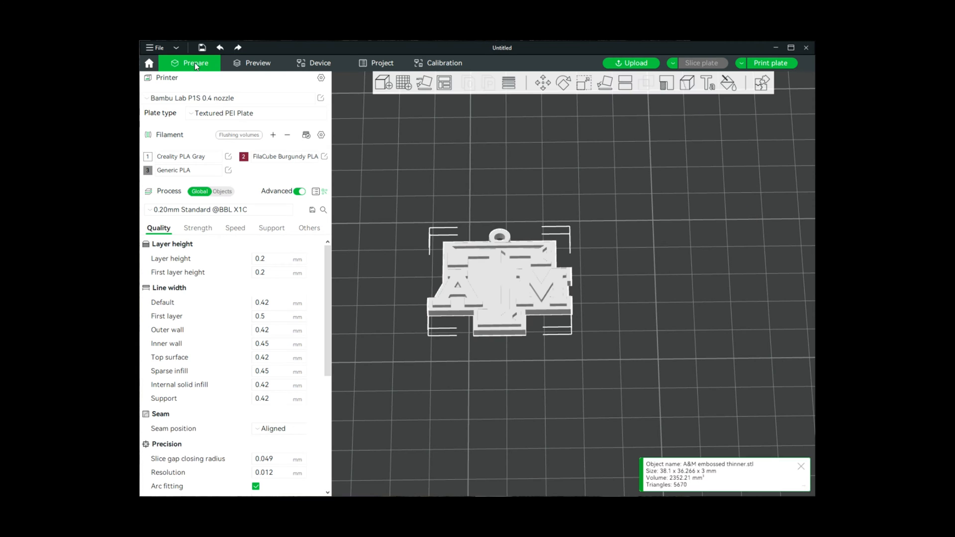
{"action": "mouse_move", "coordinate": [408, 250]}
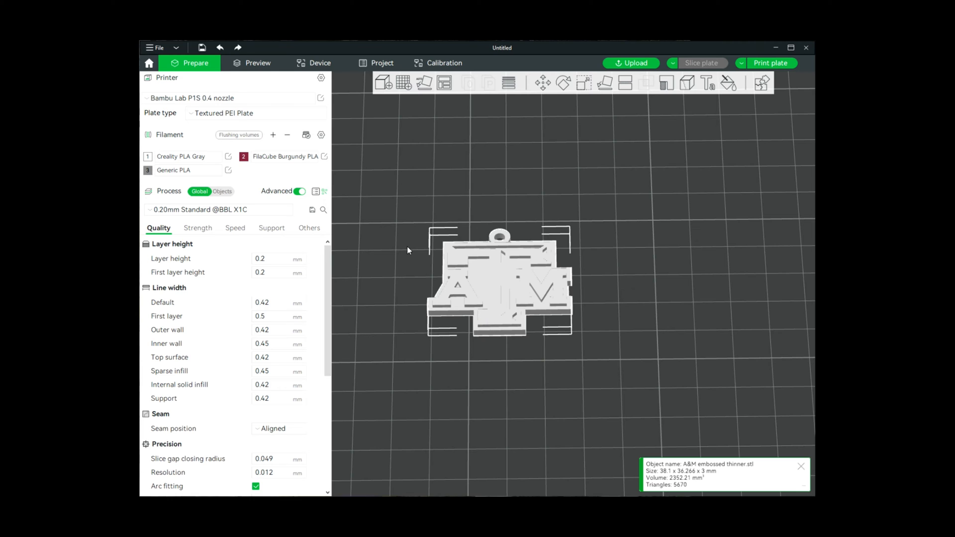
{"action": "mouse_move", "coordinate": [402, 206]}
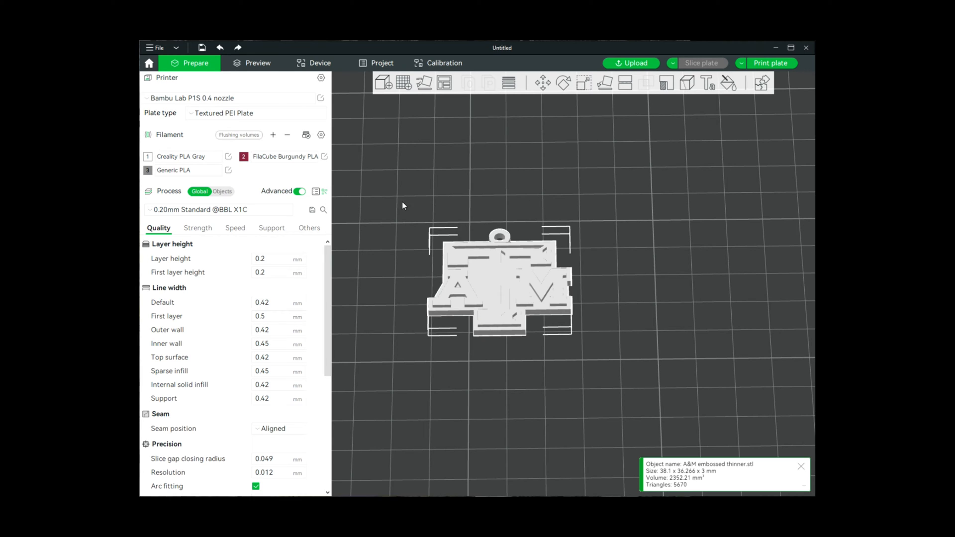
{"action": "mouse_move", "coordinate": [440, 183]}
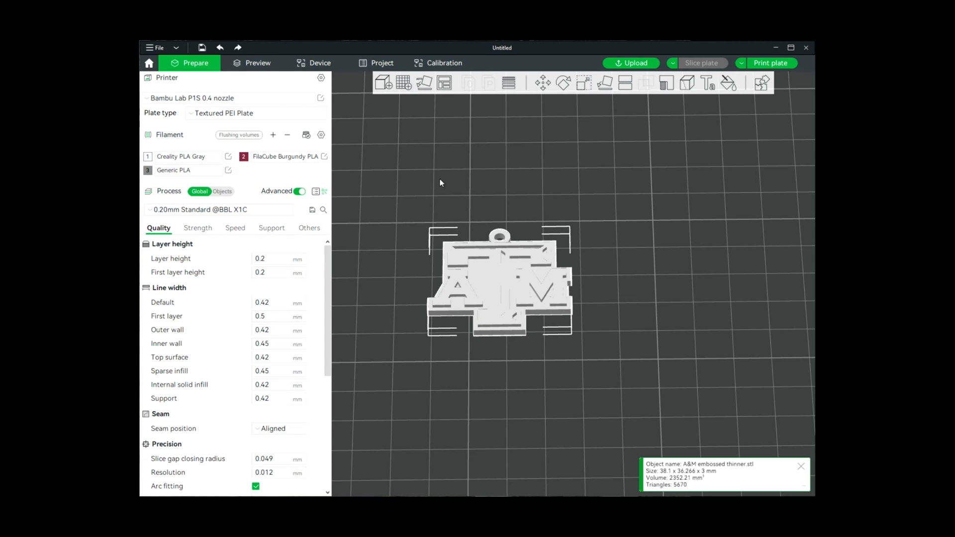
{"action": "mouse_move", "coordinate": [427, 163]}
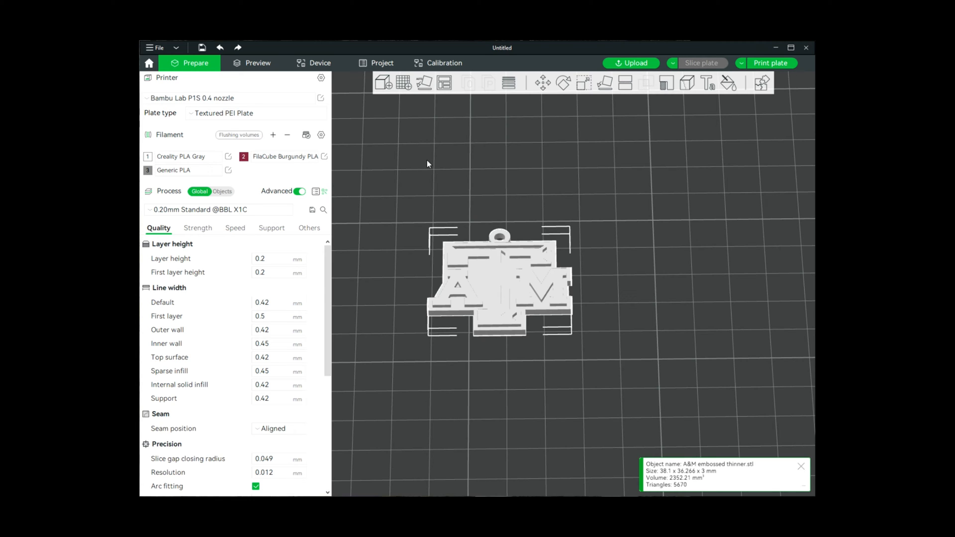
{"action": "mouse_move", "coordinate": [406, 152]}
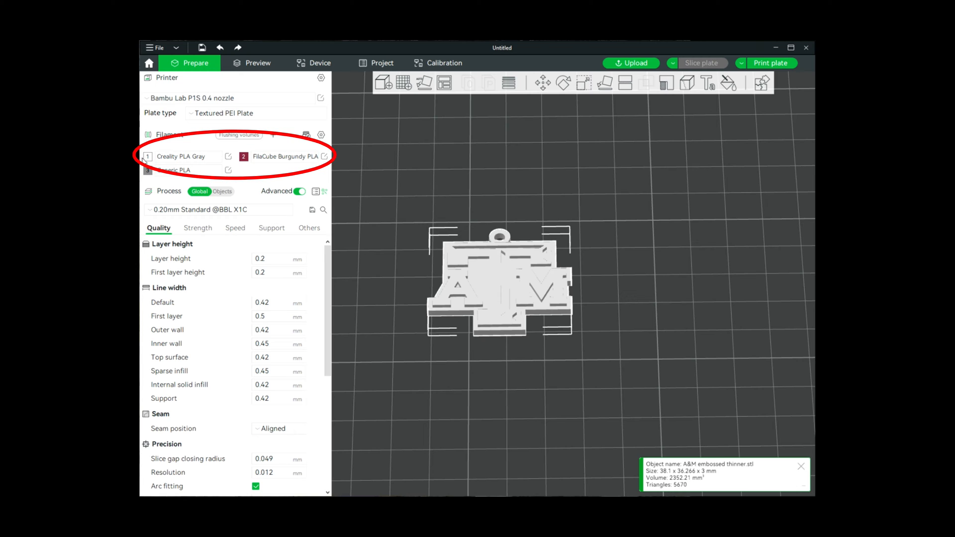
{"action": "mouse_move", "coordinate": [219, 147]}
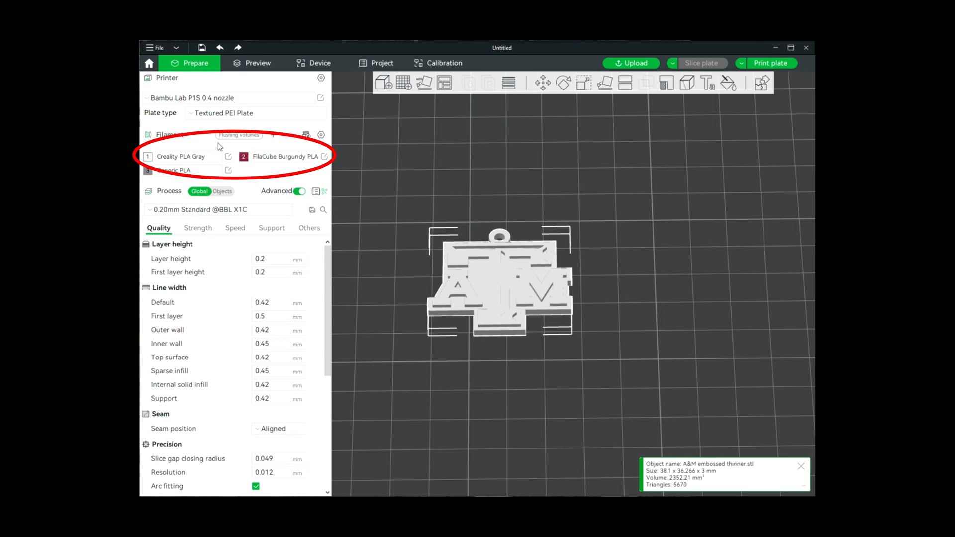
{"action": "left_click", "coordinate": [188, 170]}
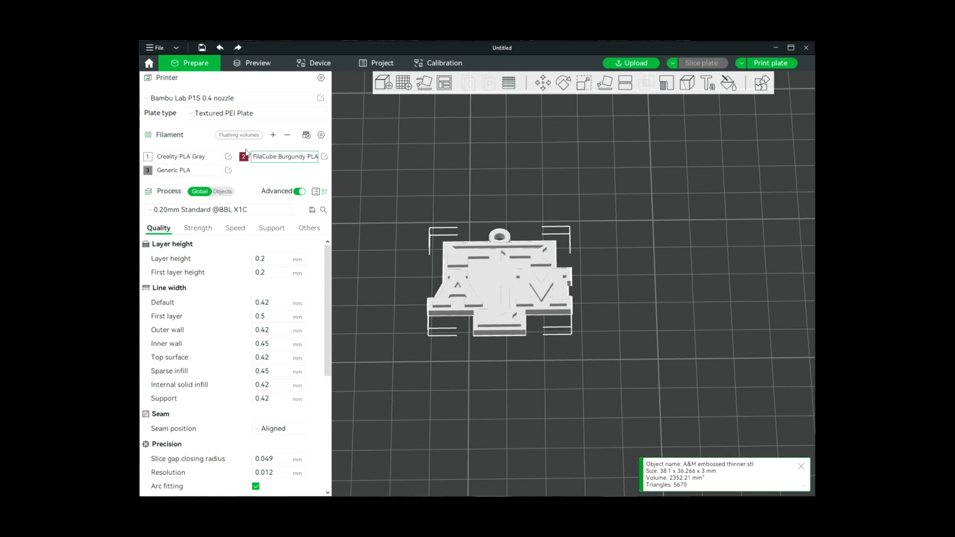
{"action": "mouse_move", "coordinate": [204, 159]}
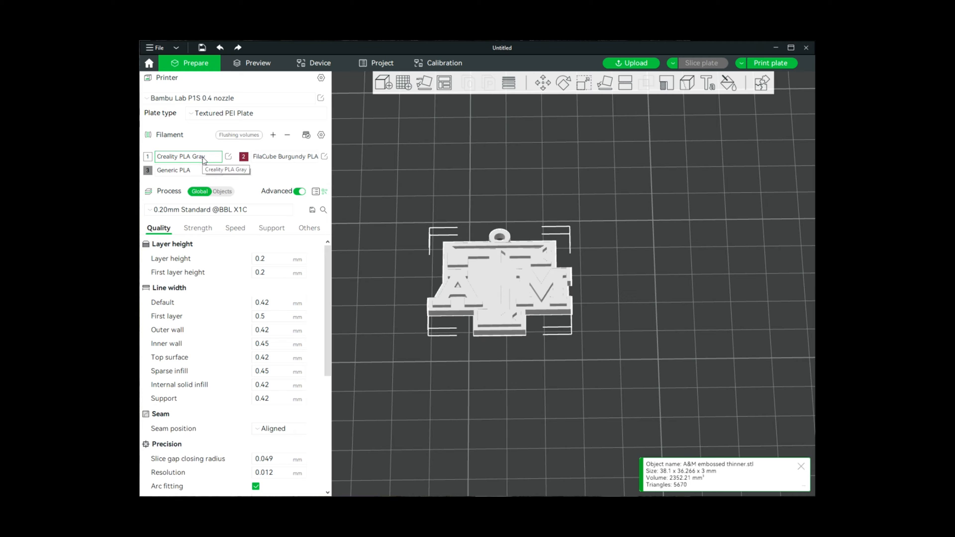
{"action": "mouse_move", "coordinate": [230, 170]}
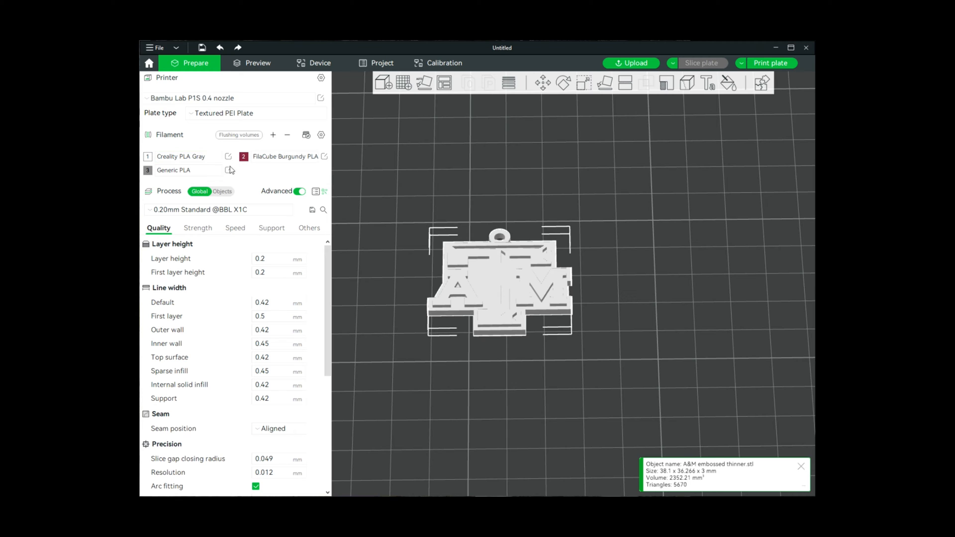
{"action": "mouse_move", "coordinate": [285, 156]}
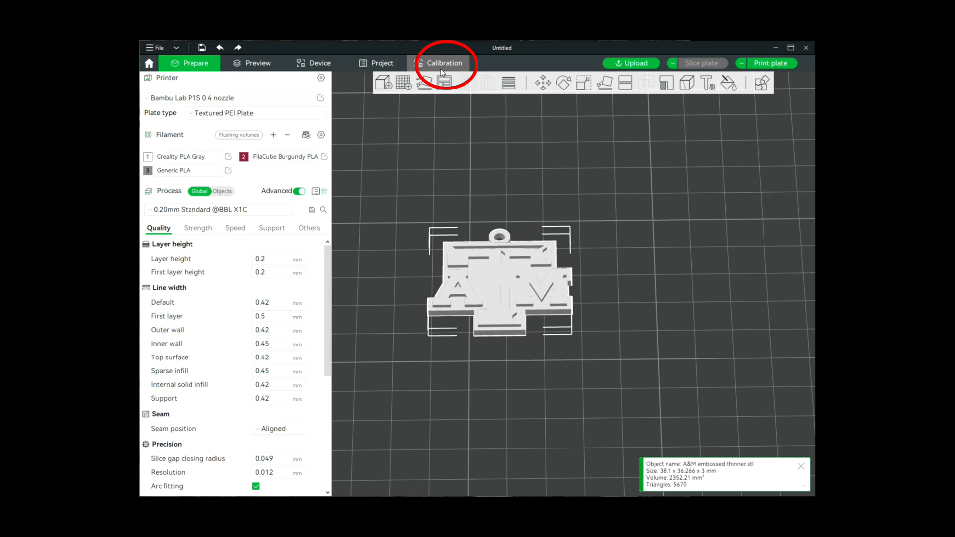
{"action": "left_click", "coordinate": [188, 156]}
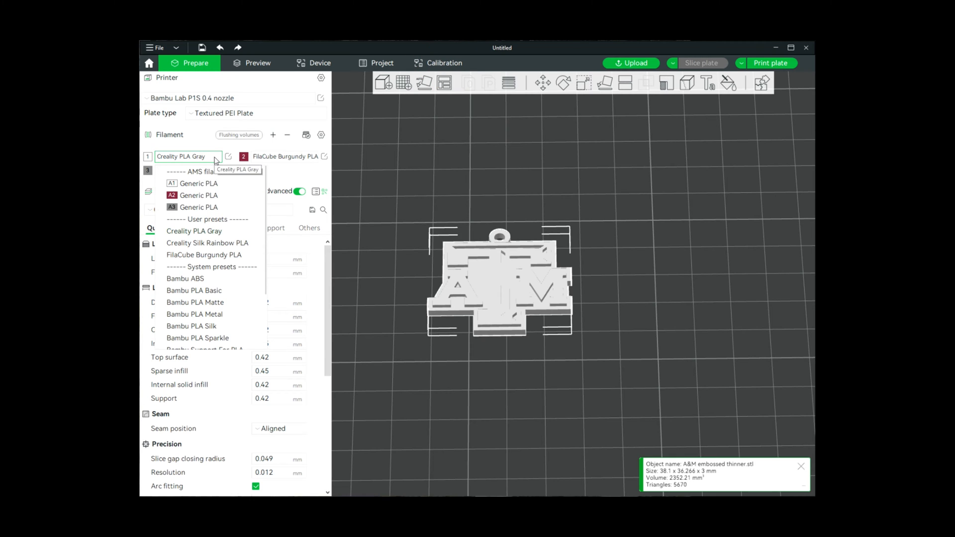
{"action": "mouse_move", "coordinate": [207, 243]}
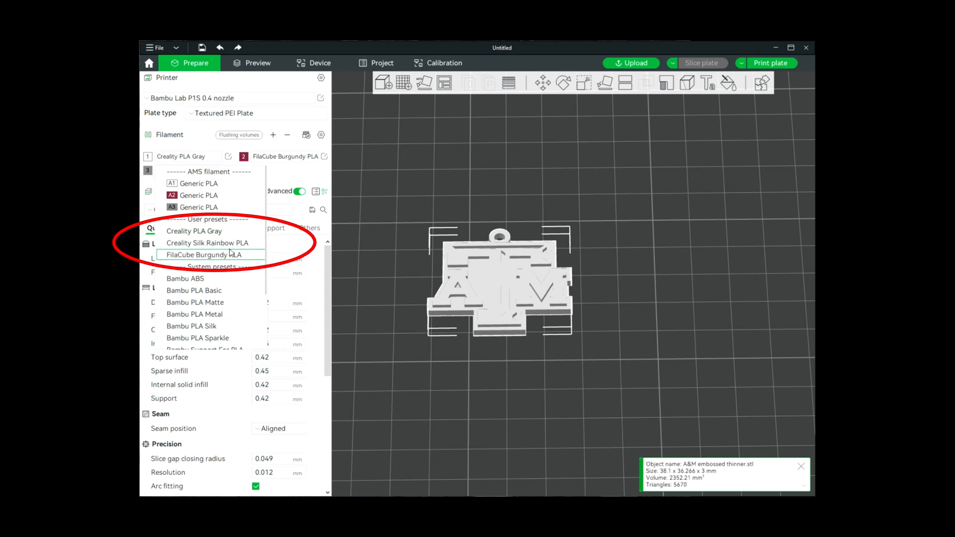
{"action": "mouse_move", "coordinate": [232, 230]}
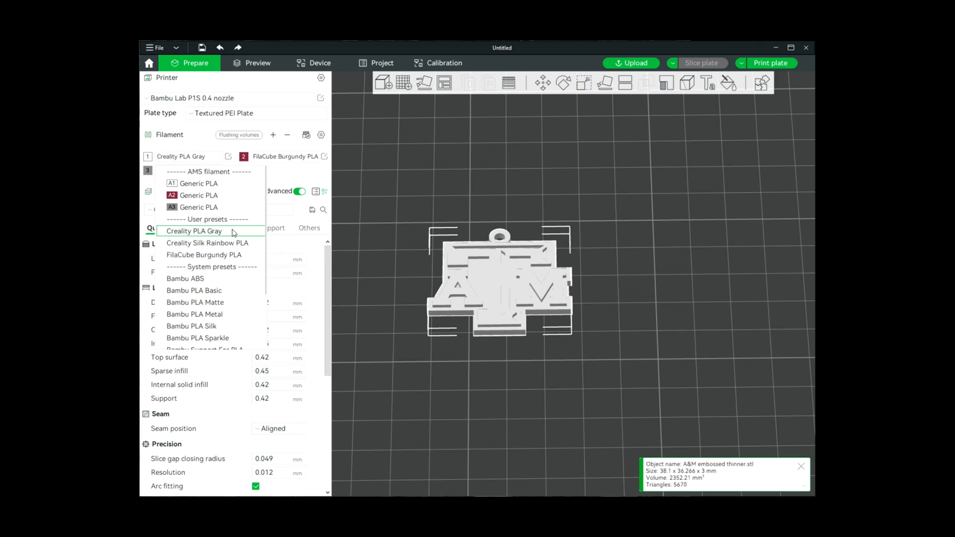
{"action": "mouse_move", "coordinate": [210, 160]}
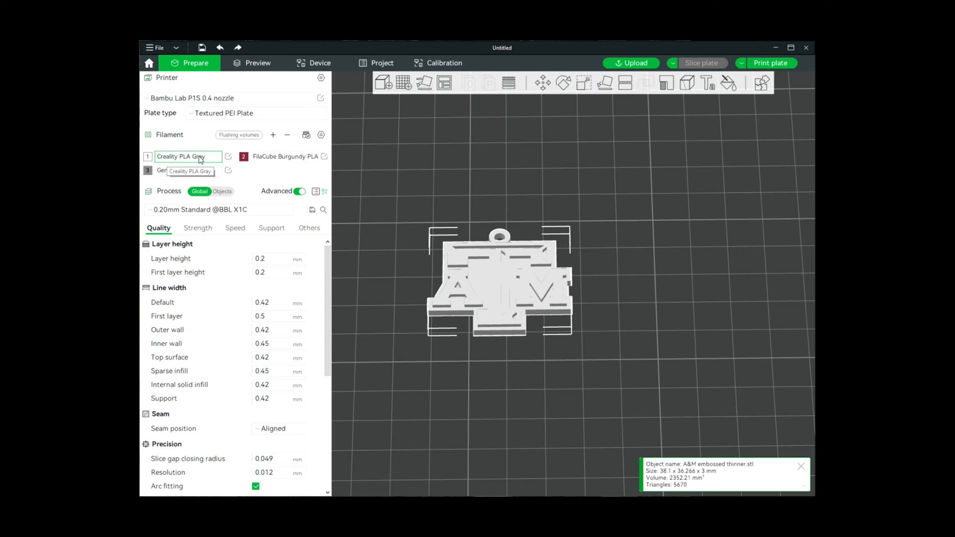
{"action": "mouse_move", "coordinate": [162, 160]}
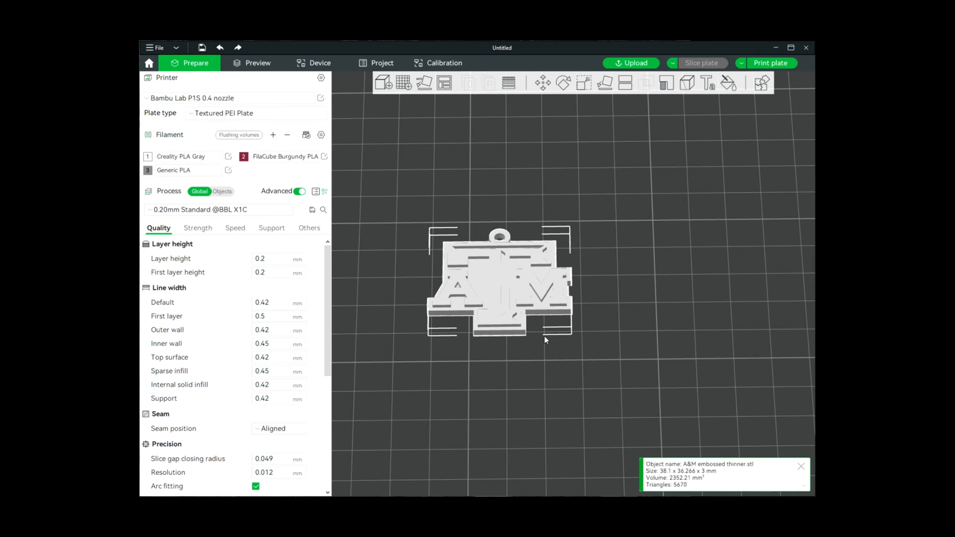
{"action": "mouse_move", "coordinate": [487, 291]}
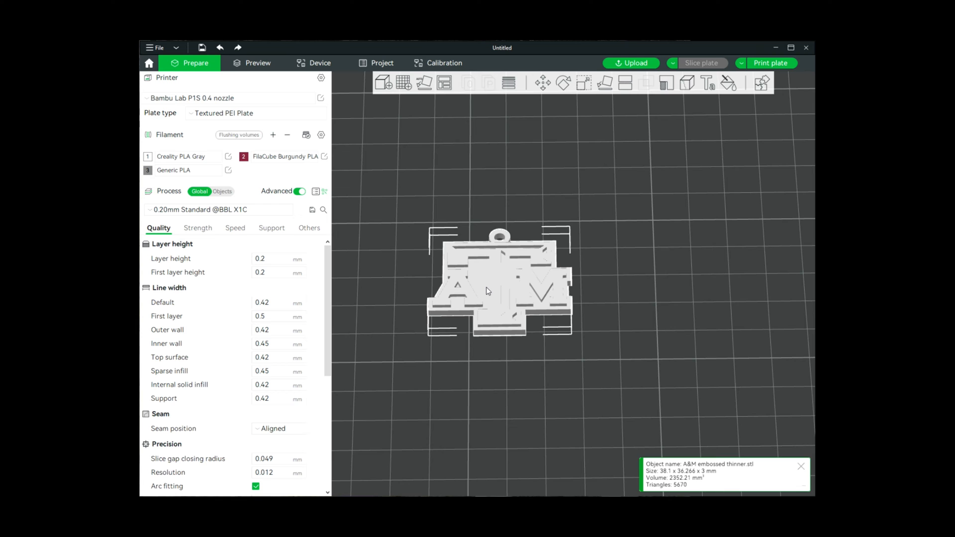
{"action": "mouse_move", "coordinate": [257, 62]}
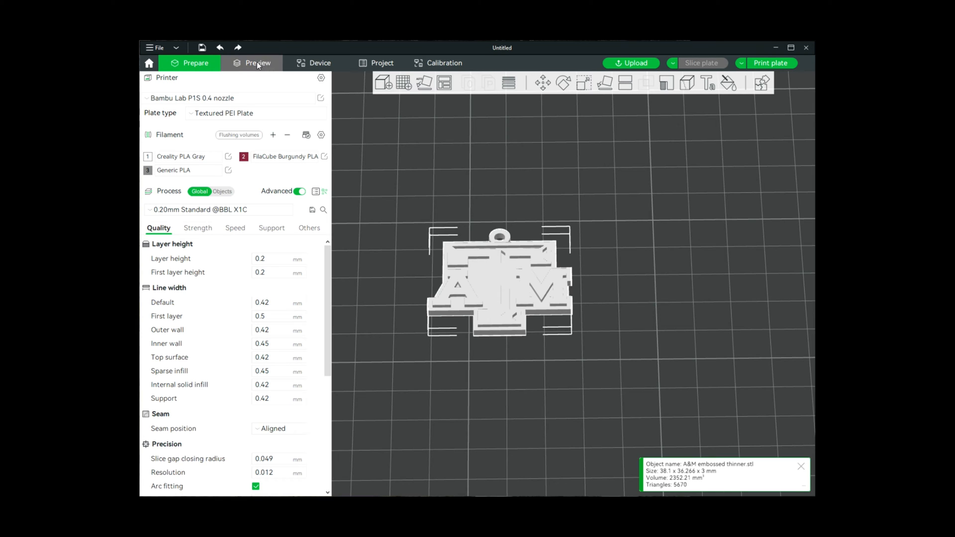
Re-slice the tag as a two-colour print coloured by filament: burgundy letters on gray, 15m24s total
{"action": "left_click", "coordinate": [257, 62]}
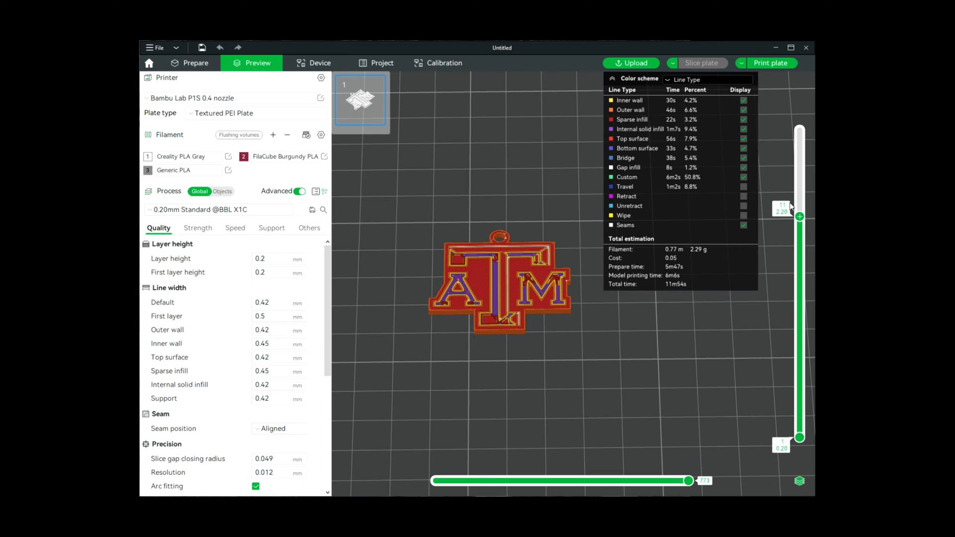
{"action": "mouse_move", "coordinate": [793, 224]}
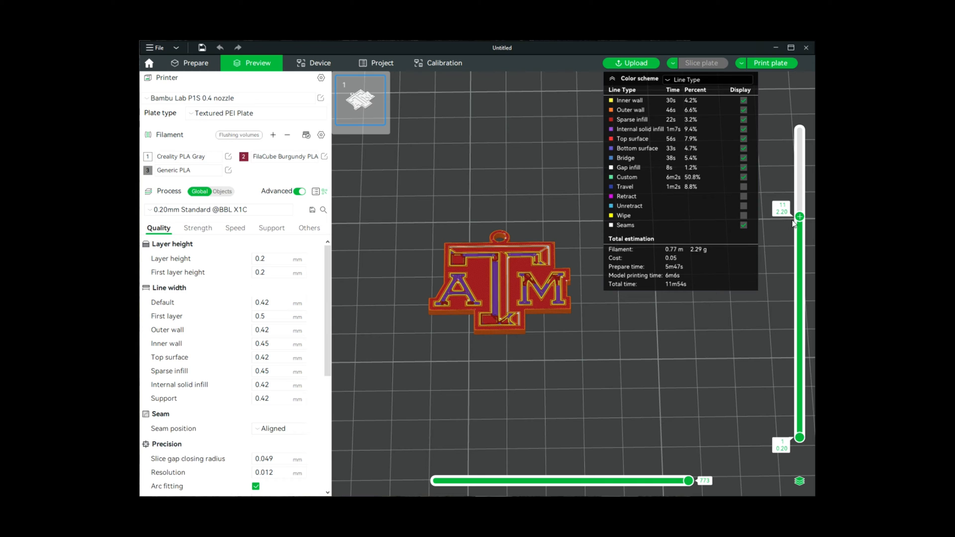
{"action": "left_click", "coordinate": [799, 216]}
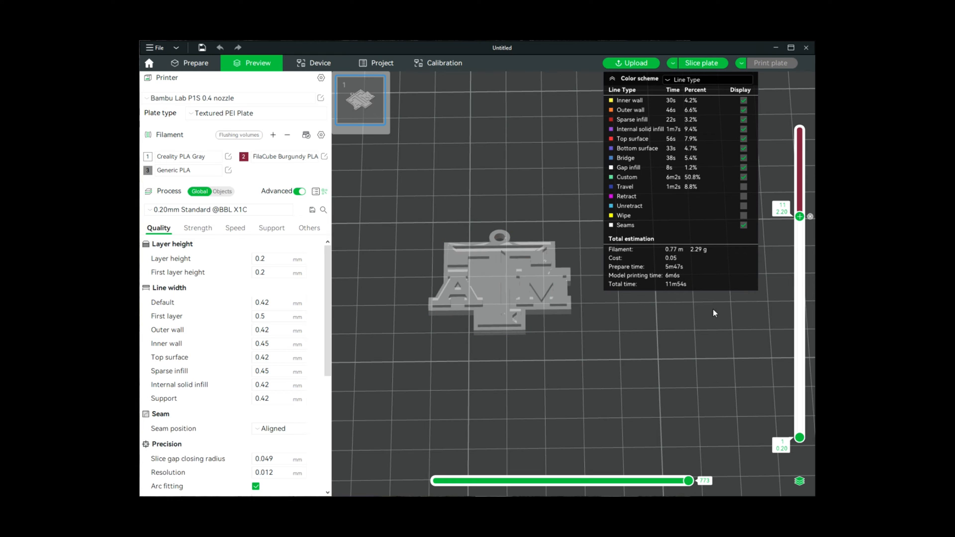
{"action": "mouse_move", "coordinate": [716, 409]}
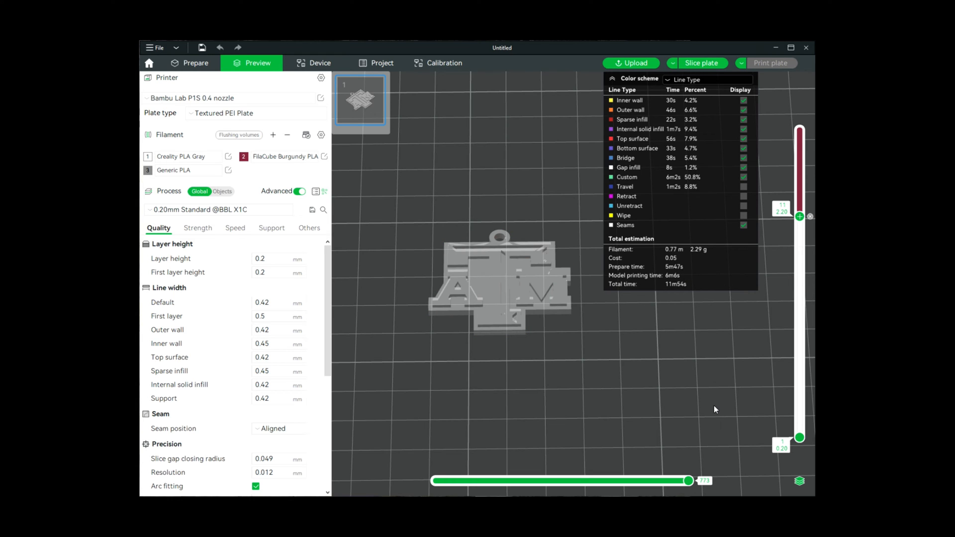
{"action": "mouse_move", "coordinate": [649, 60]}
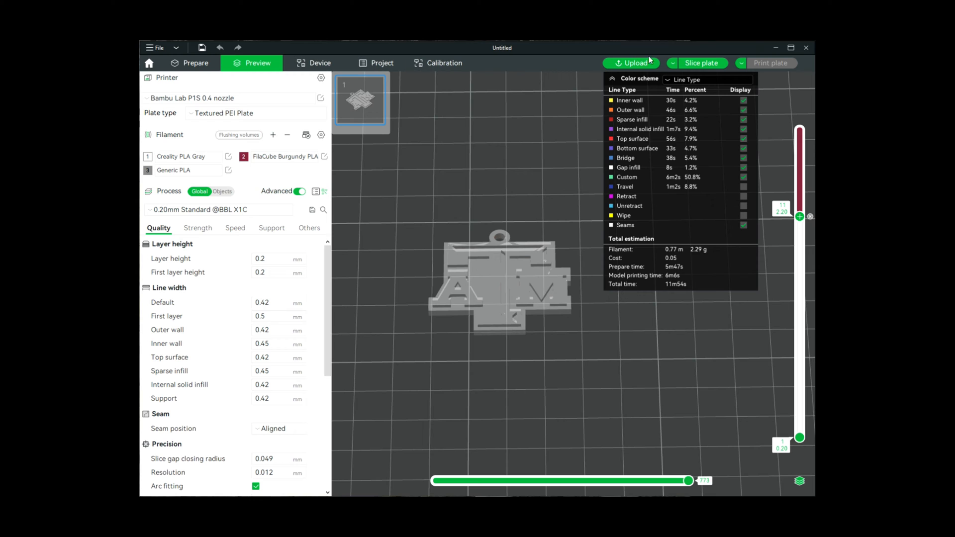
{"action": "left_click", "coordinate": [702, 63]}
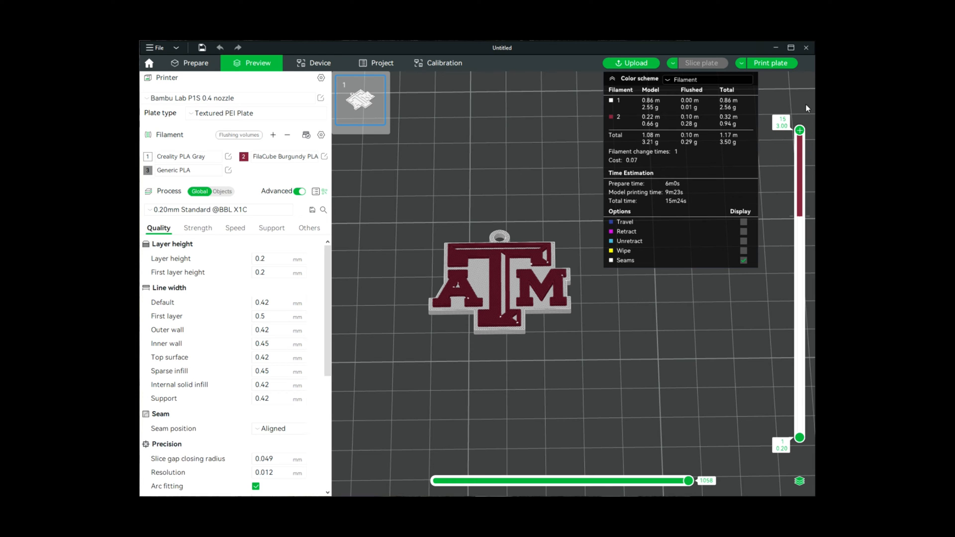
{"action": "mouse_move", "coordinate": [692, 134]}
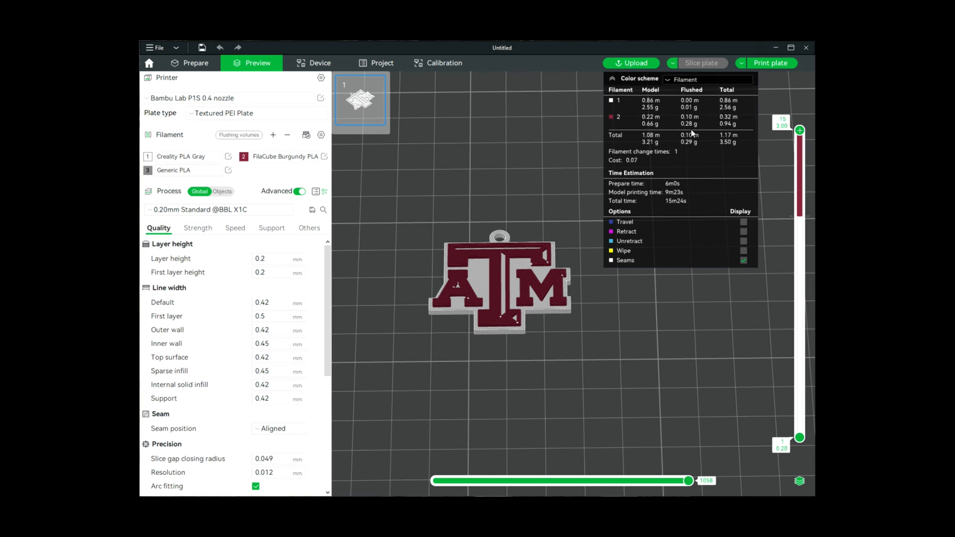
{"action": "mouse_move", "coordinate": [624, 327]}
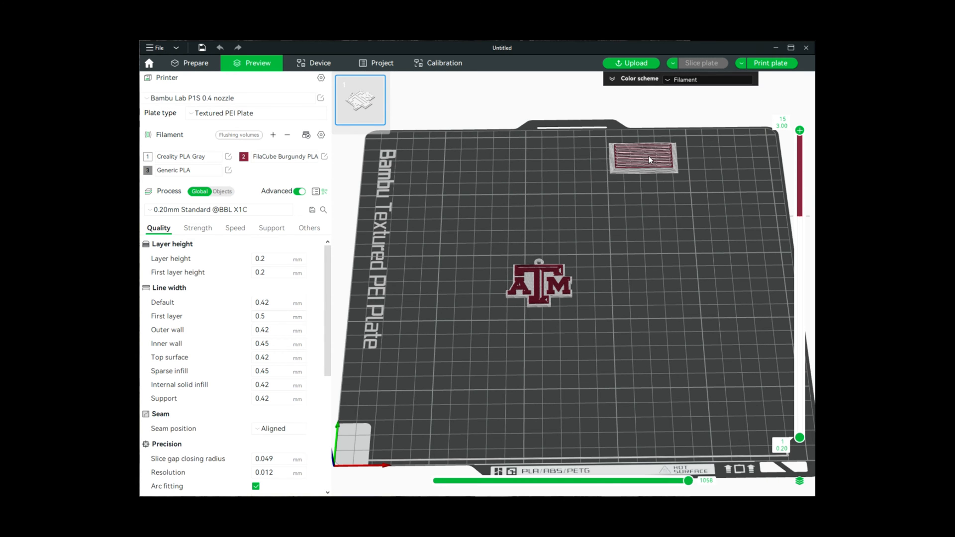
{"action": "mouse_move", "coordinate": [730, 190]}
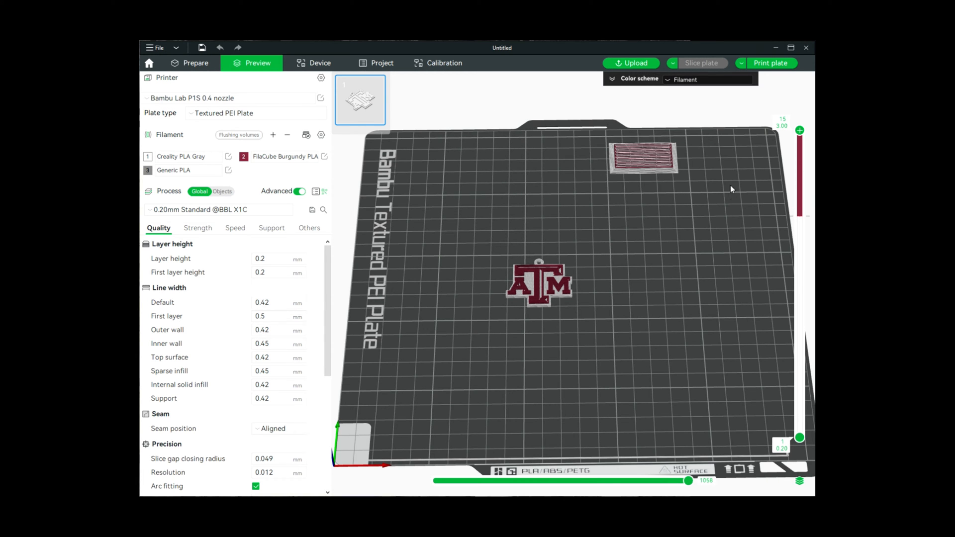
{"action": "mouse_move", "coordinate": [644, 186]}
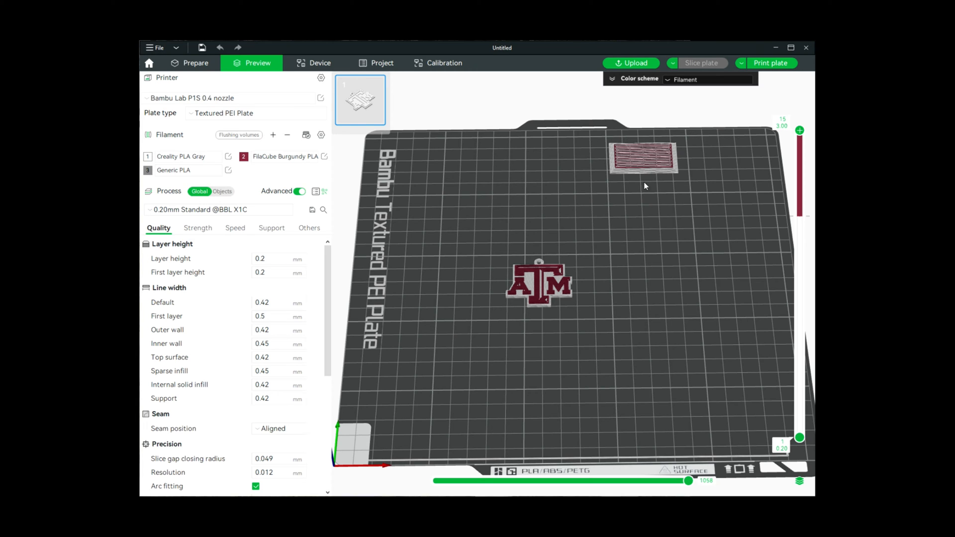
{"action": "mouse_move", "coordinate": [667, 146]}
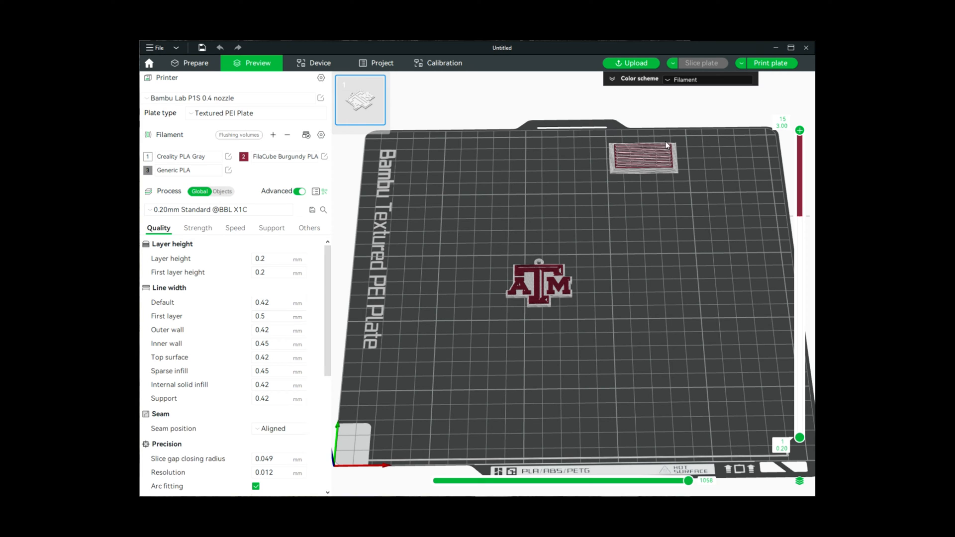
{"action": "mouse_move", "coordinate": [621, 178]}
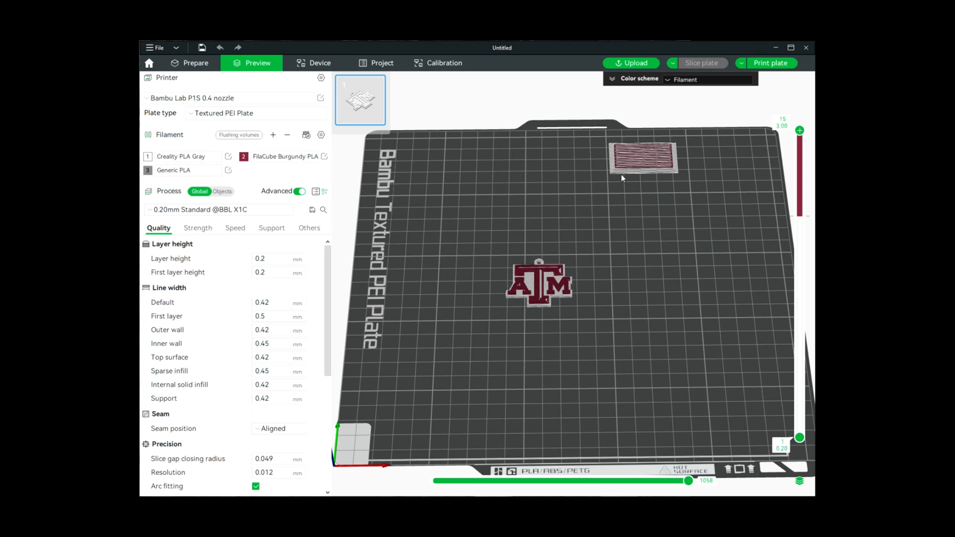
{"action": "mouse_move", "coordinate": [309, 235]}
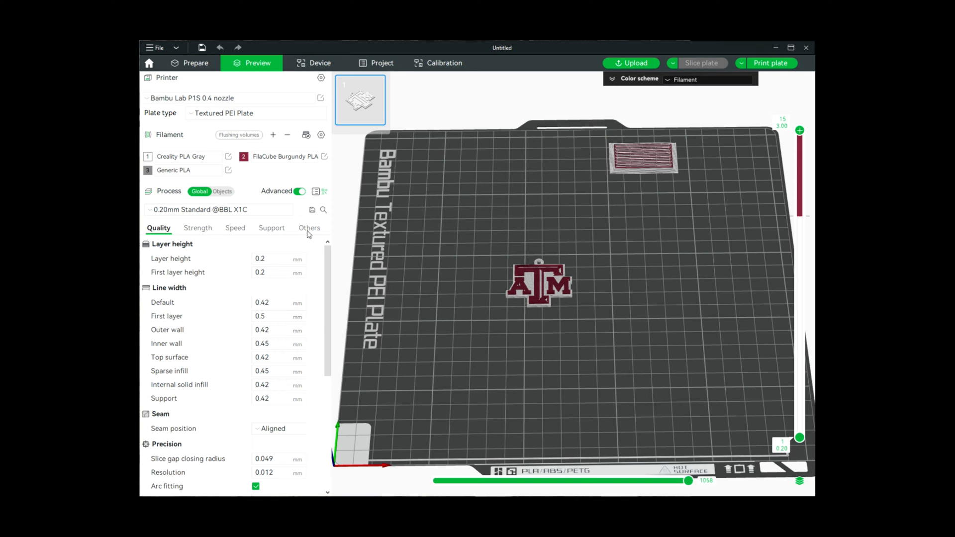
Disable the prime tower under Others and bring up the flushing volumes table
{"action": "left_click", "coordinate": [309, 227]}
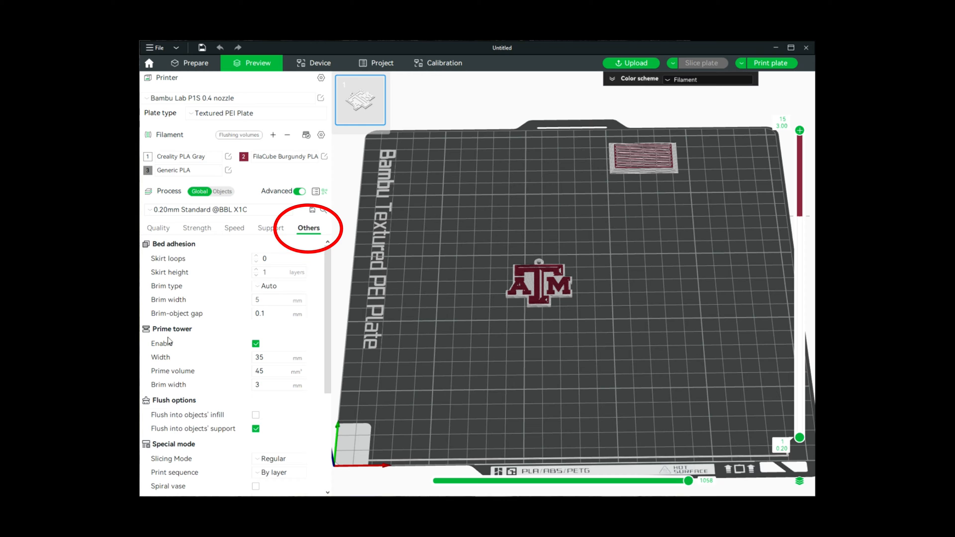
{"action": "mouse_move", "coordinate": [255, 343]}
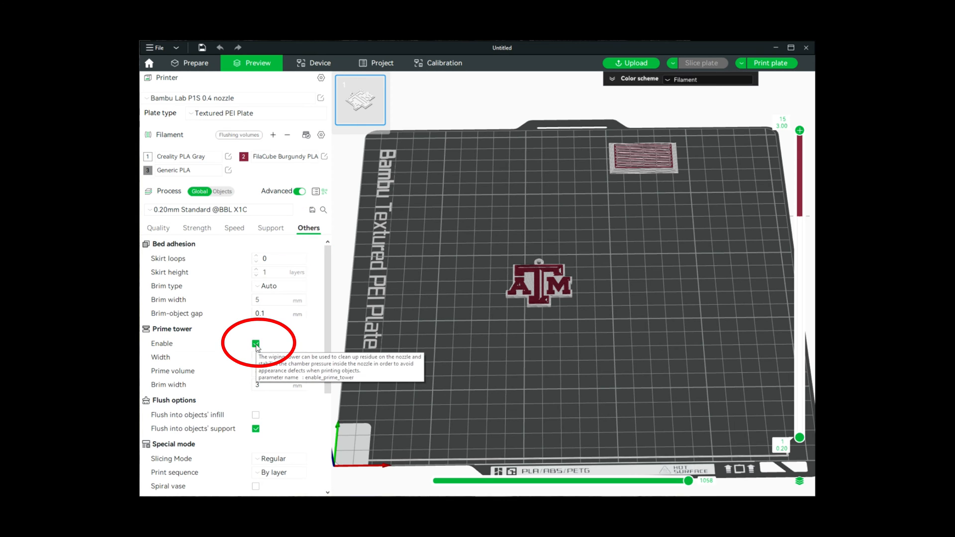
{"action": "left_click", "coordinate": [255, 343]}
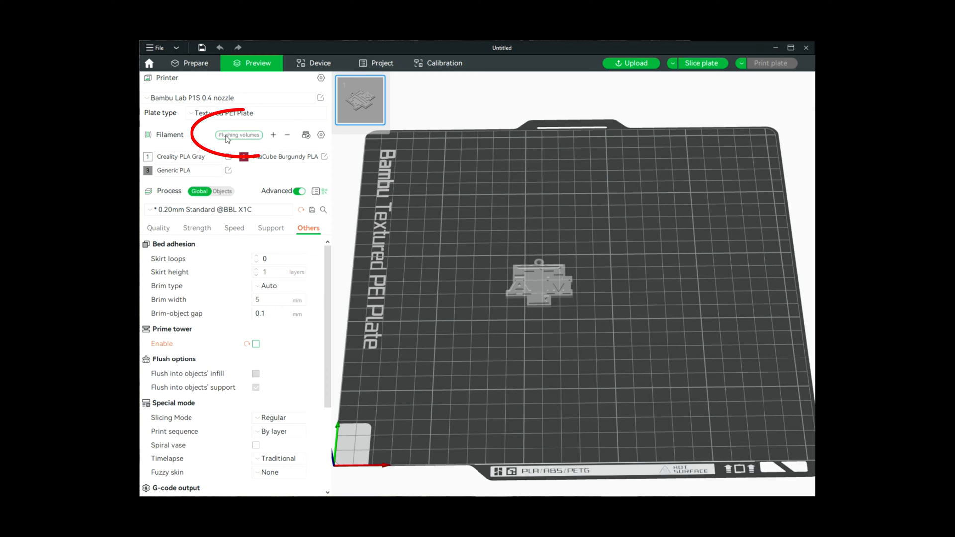
{"action": "left_click", "coordinate": [239, 135]}
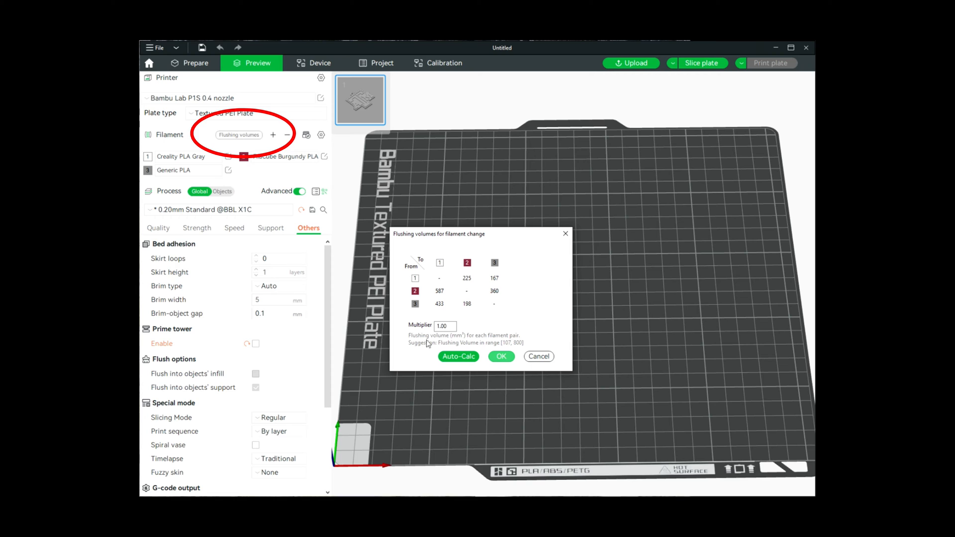
Try a flushing multiplier of 1.2, review the volumes matrix, then cancel the dialog
{"action": "left_click", "coordinate": [458, 356]}
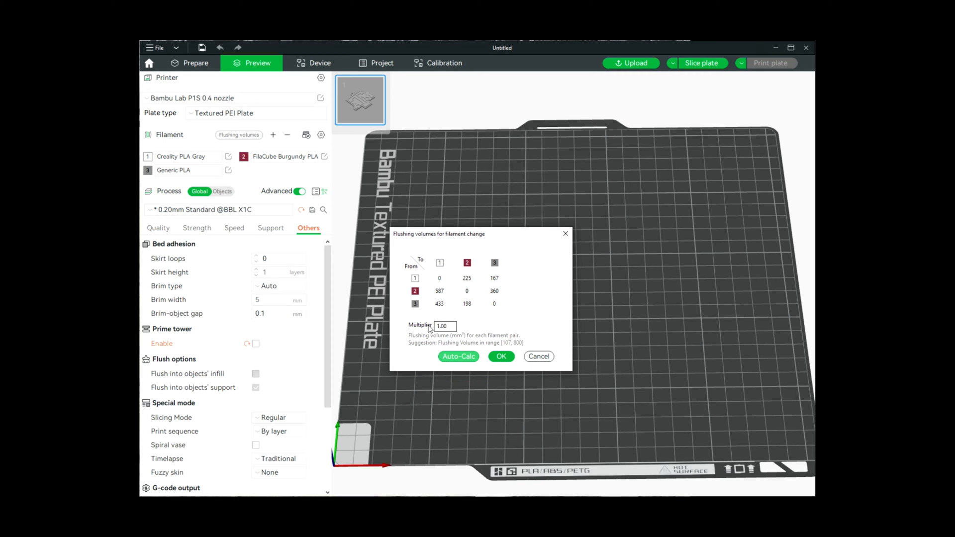
{"action": "left_click", "coordinate": [443, 325]}
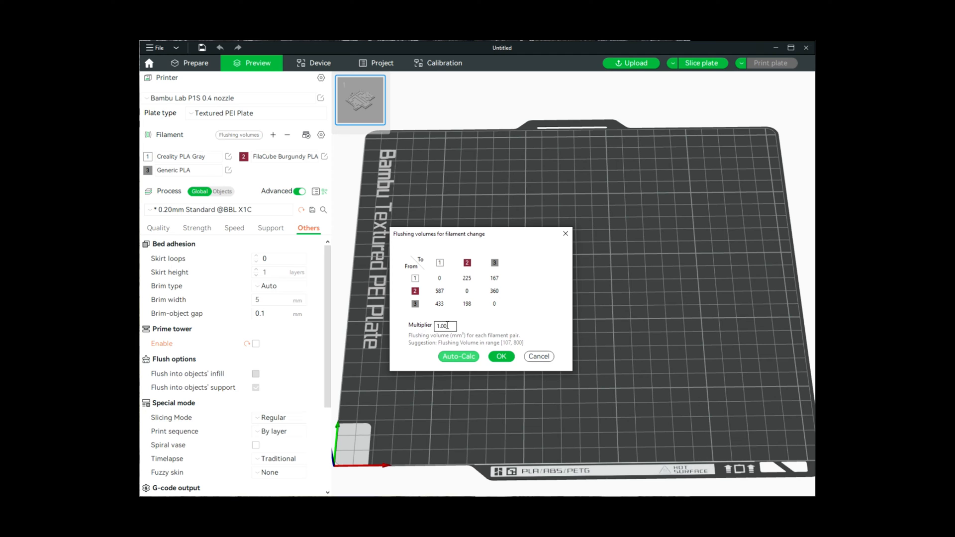
{"action": "triple_click", "coordinate": [443, 325]}
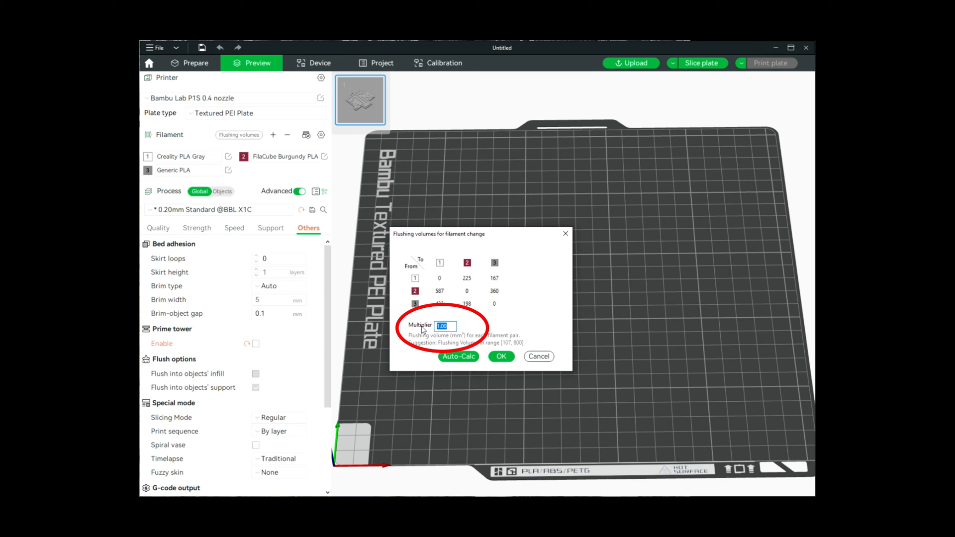
{"action": "type", "text": "1.2"}
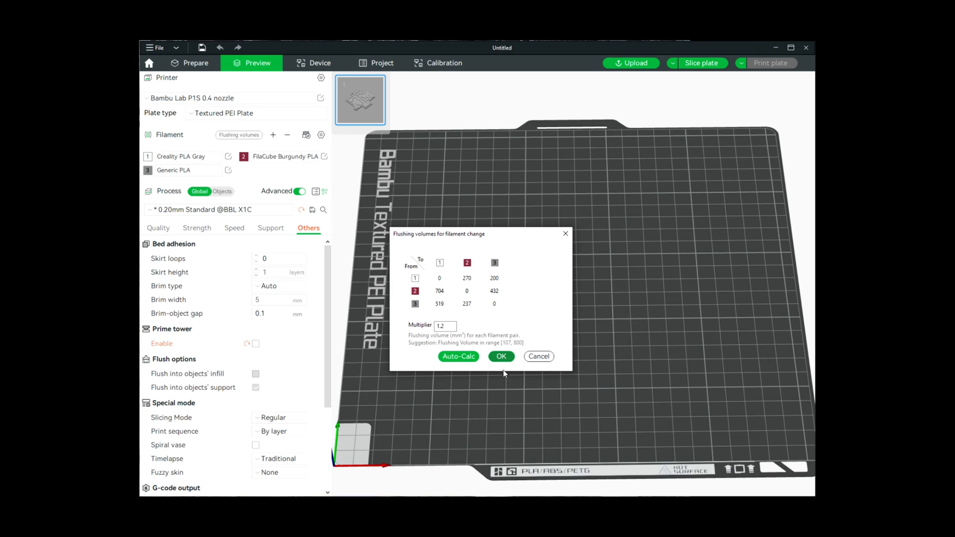
{"action": "mouse_move", "coordinate": [469, 269]}
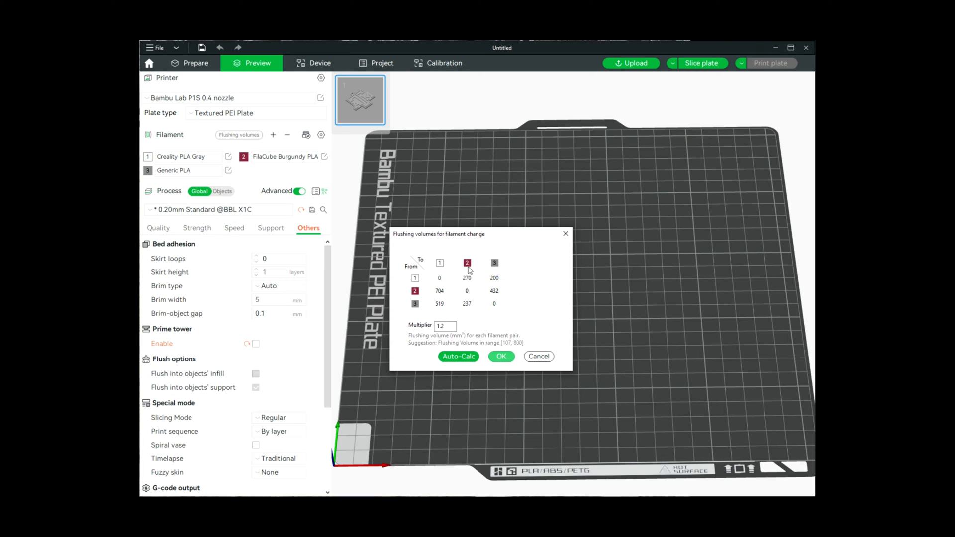
{"action": "mouse_move", "coordinate": [485, 388]}
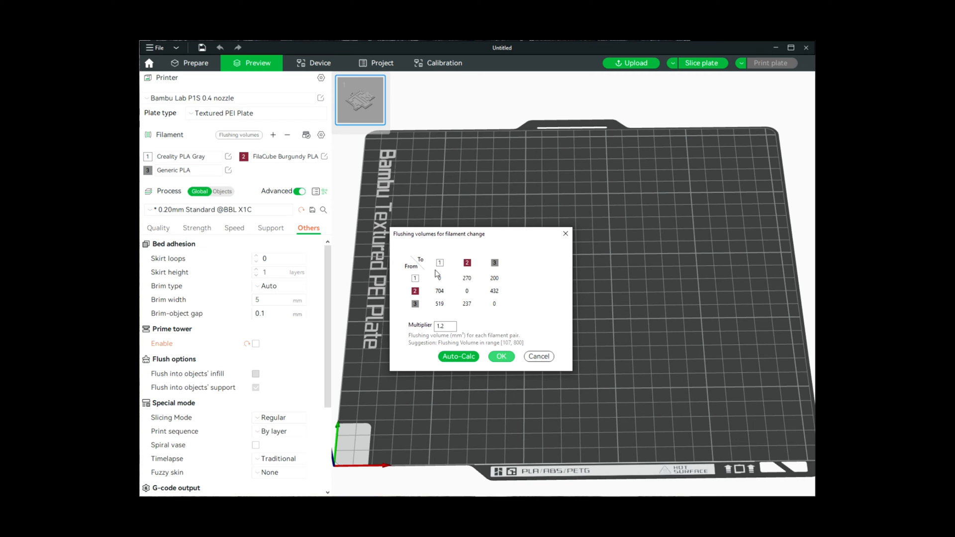
{"action": "left_click", "coordinate": [439, 278]}
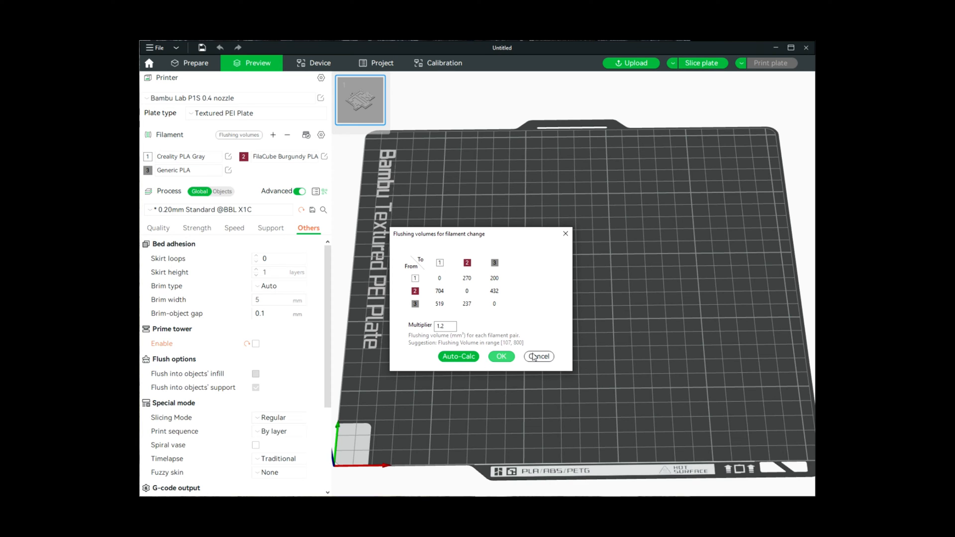
{"action": "left_click", "coordinate": [538, 356]}
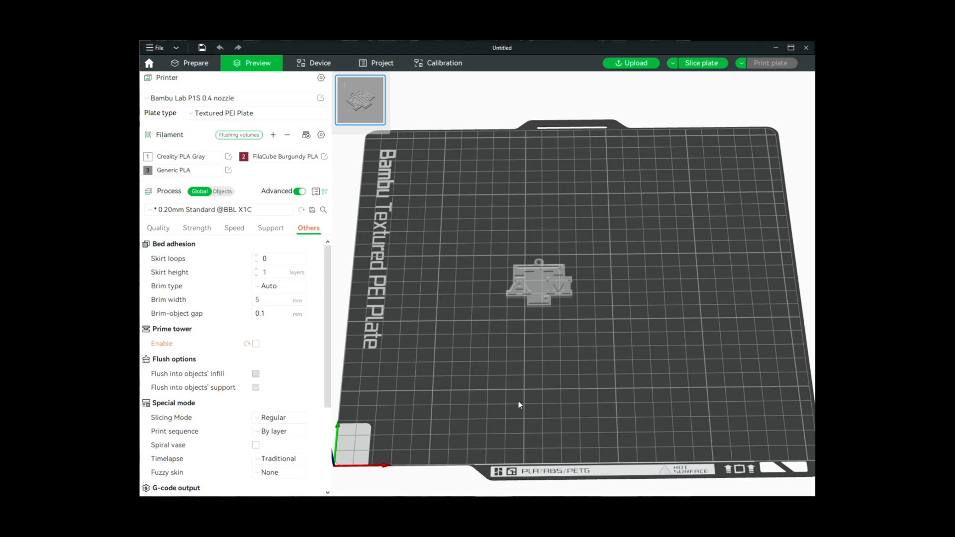
{"action": "mouse_move", "coordinate": [527, 273]}
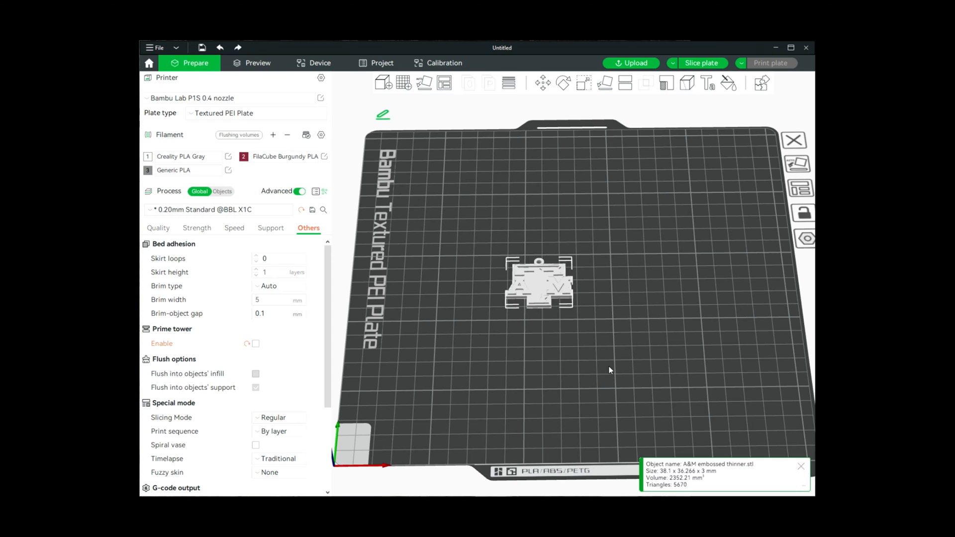
{"action": "mouse_move", "coordinate": [388, 177]}
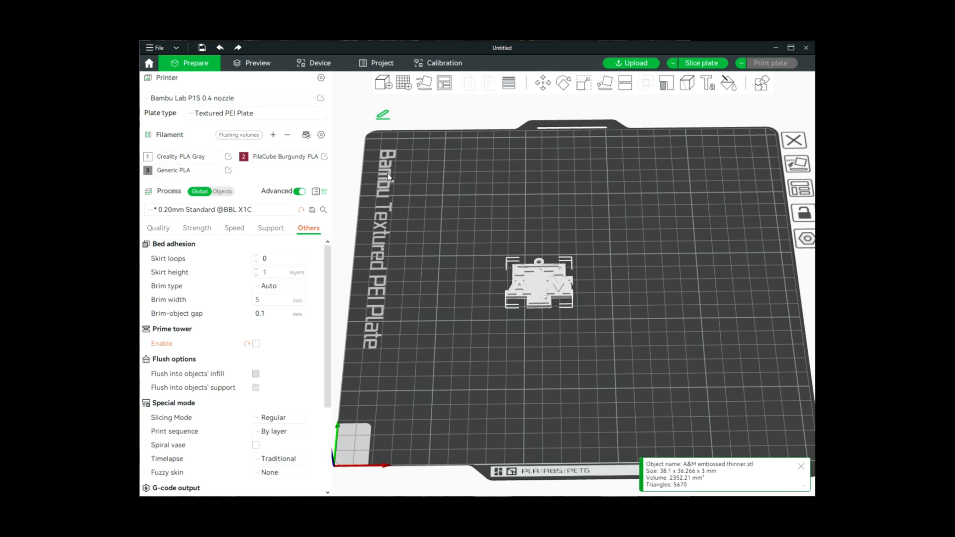
{"action": "mouse_move", "coordinate": [542, 286]}
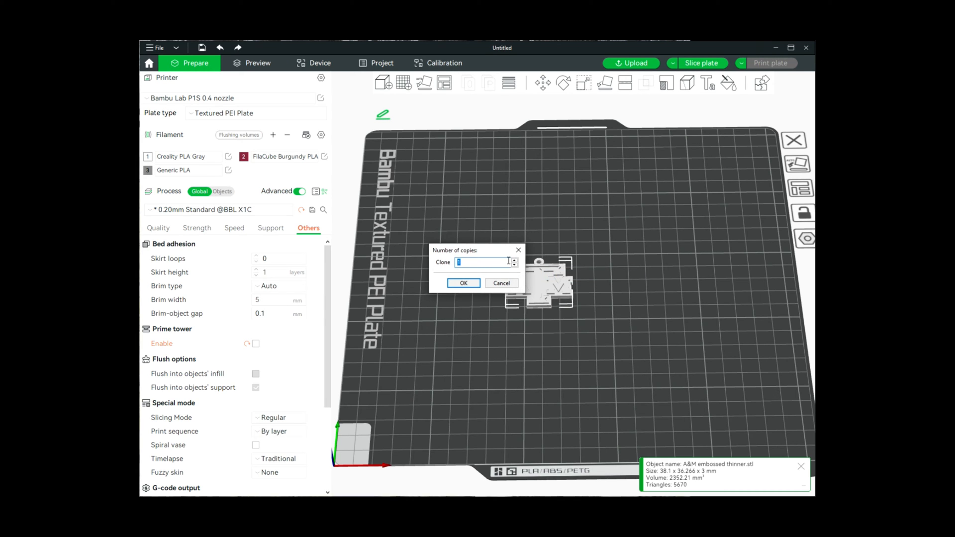
Clone the keychain tag into 29 copies filling the plate
{"action": "type", "text": "29"}
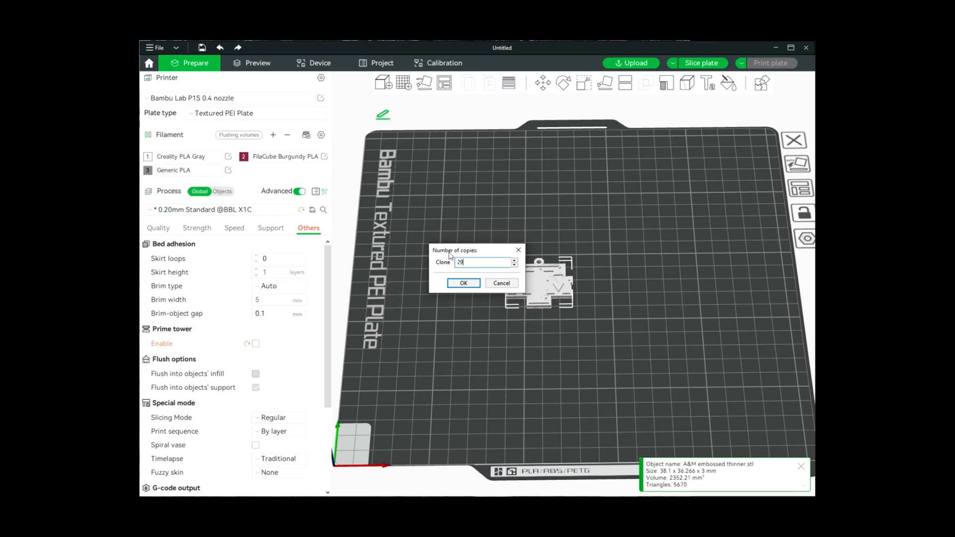
{"action": "left_click", "coordinate": [463, 282]}
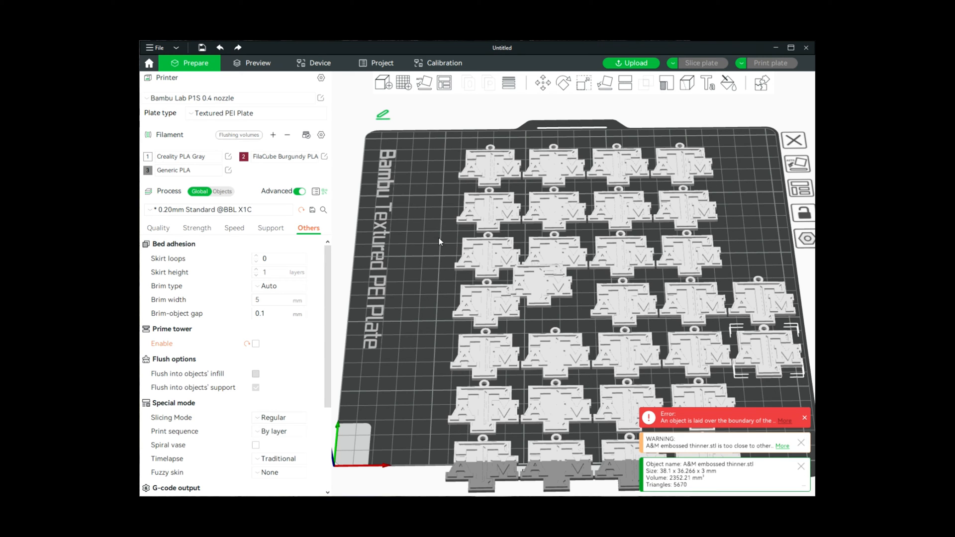
{"action": "mouse_move", "coordinate": [542, 277]}
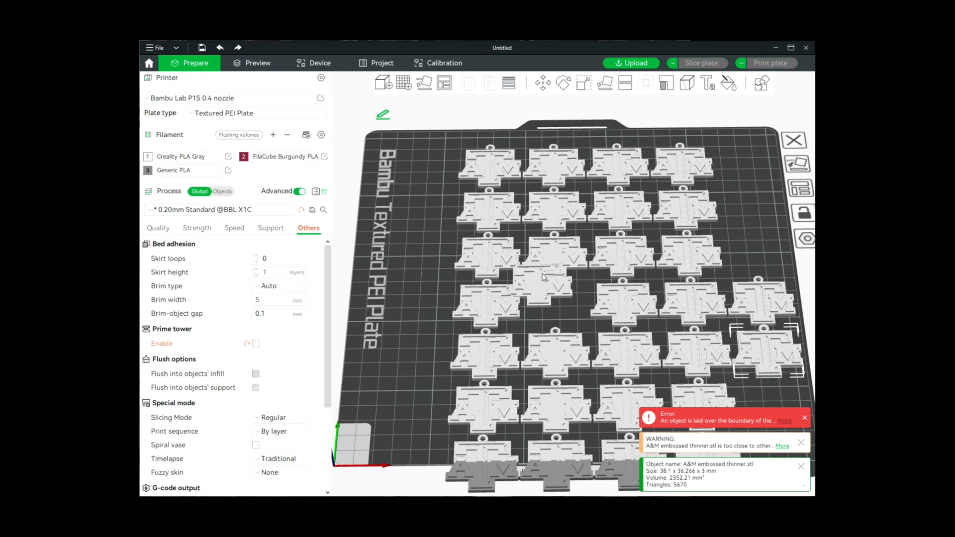
{"action": "mouse_move", "coordinate": [418, 182]}
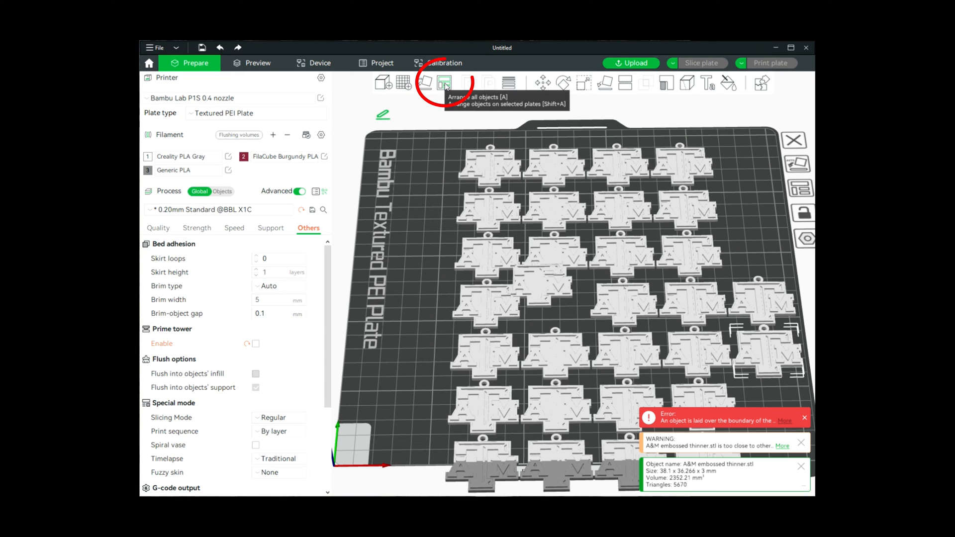
Auto-arrange all the cloned tags into tidy rows, clearing the boundary warnings
{"action": "left_click", "coordinate": [445, 82]}
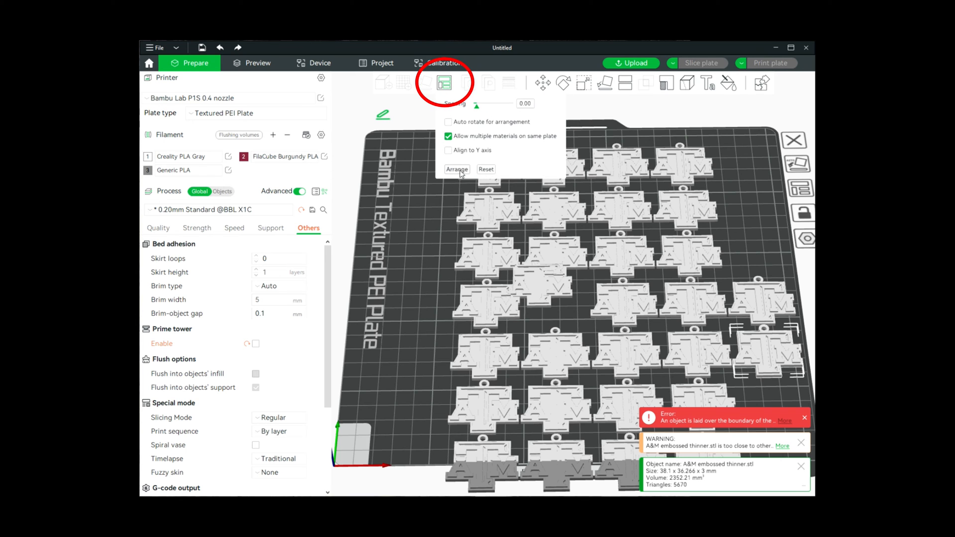
{"action": "left_click", "coordinate": [457, 169]}
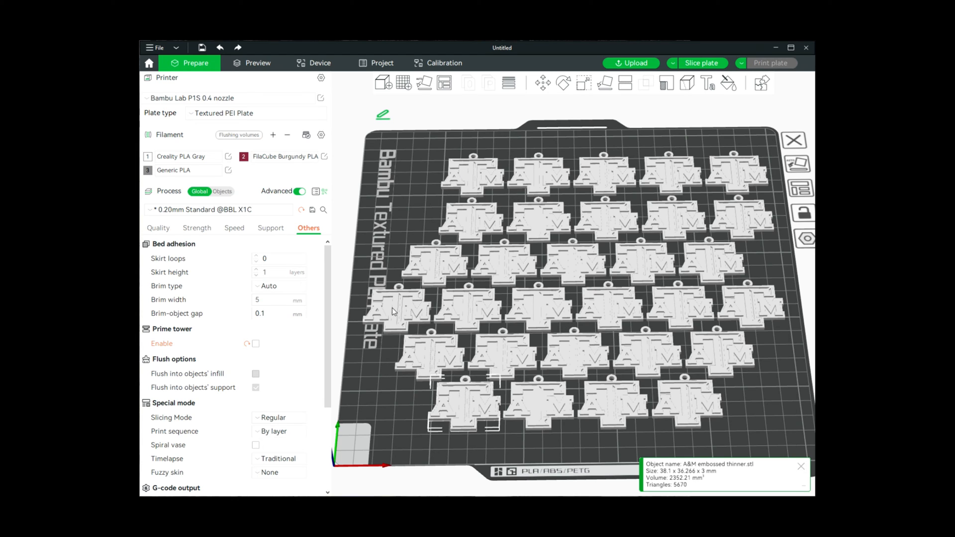
{"action": "mouse_move", "coordinate": [421, 306]}
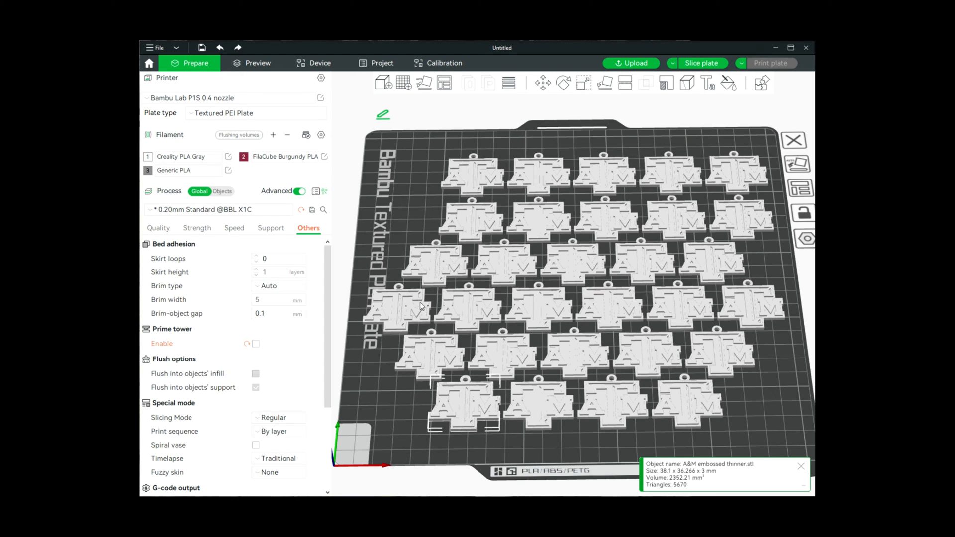
{"action": "mouse_move", "coordinate": [393, 349]}
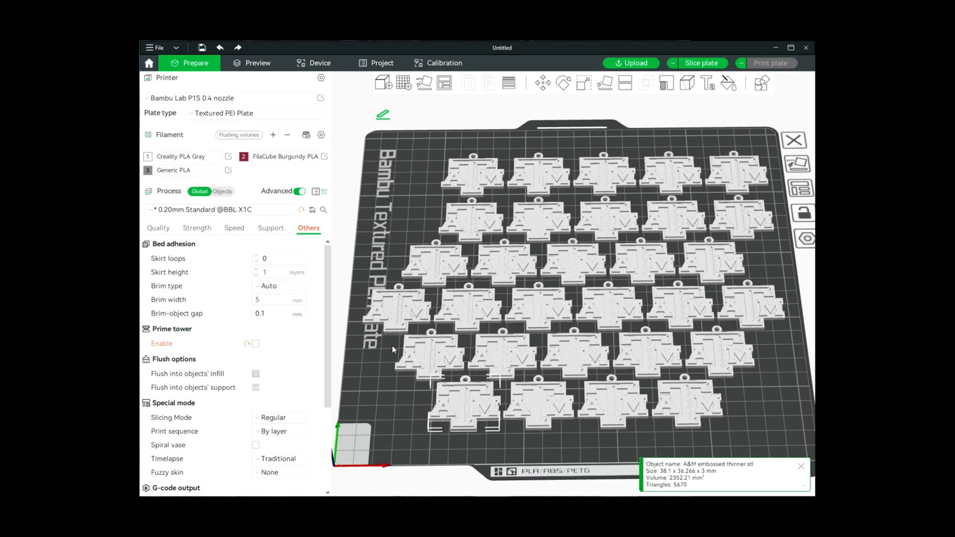
{"action": "mouse_move", "coordinate": [743, 439]}
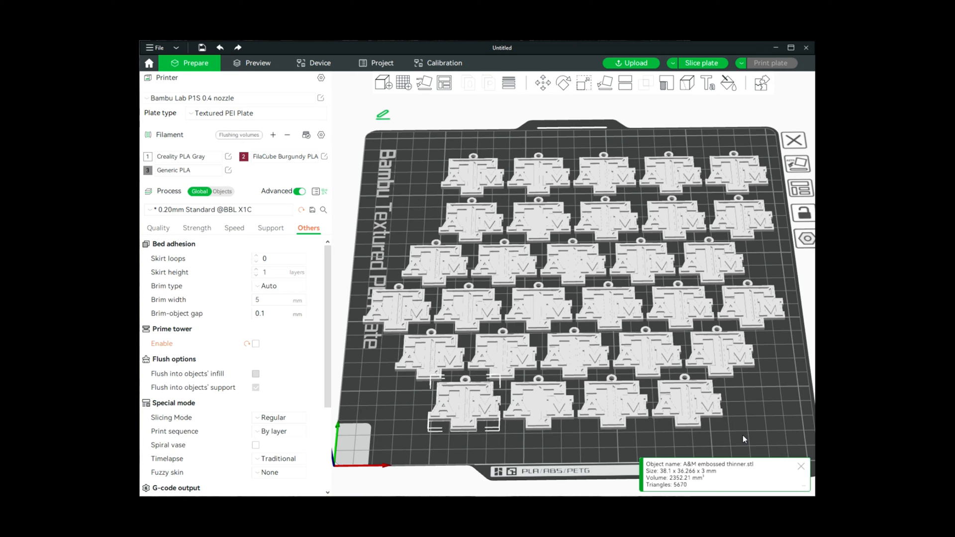
{"action": "mouse_move", "coordinate": [620, 419]}
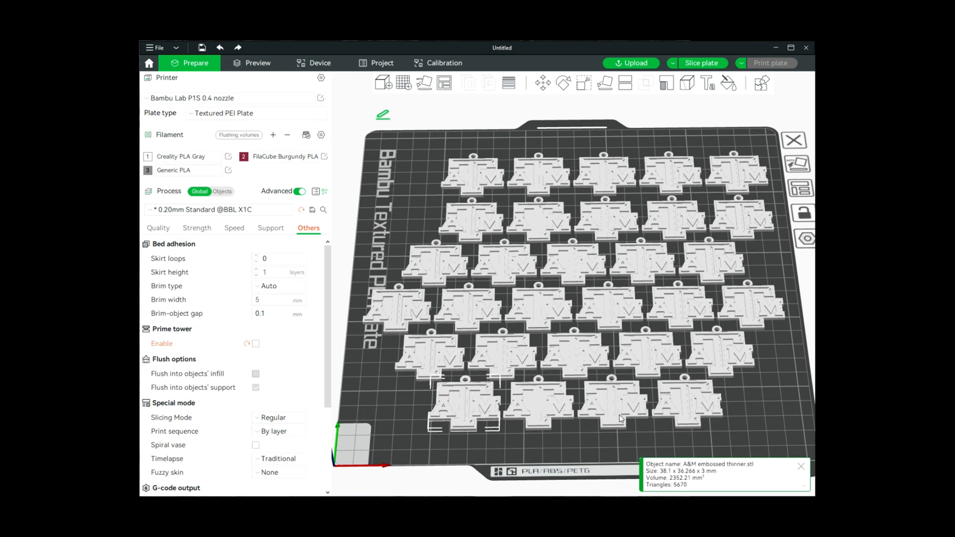
{"action": "mouse_move", "coordinate": [429, 296]}
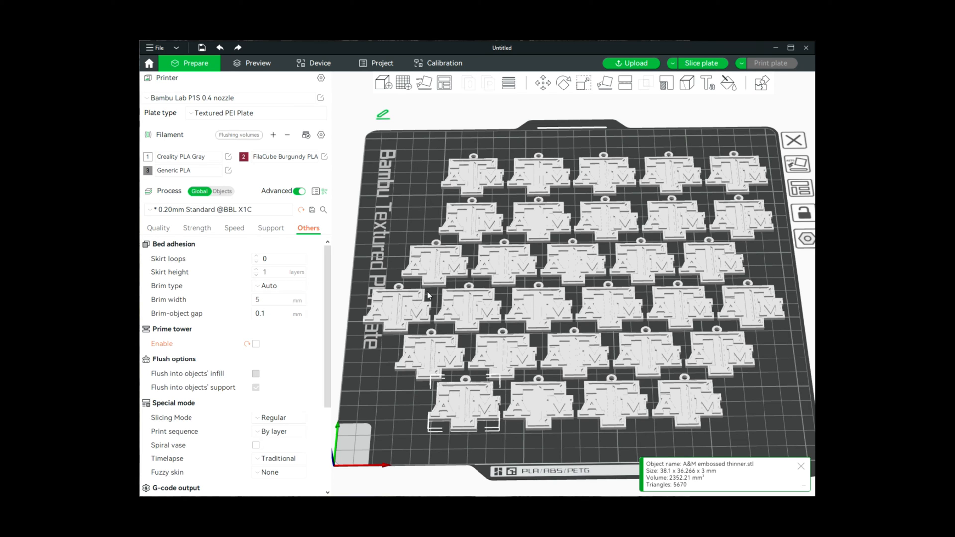
{"action": "mouse_move", "coordinate": [612, 306]}
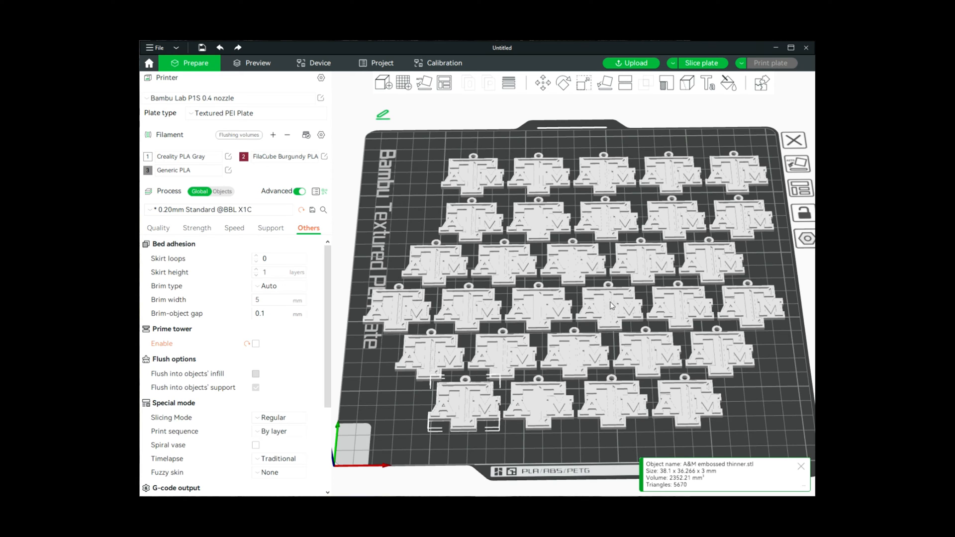
{"action": "mouse_move", "coordinate": [605, 359]}
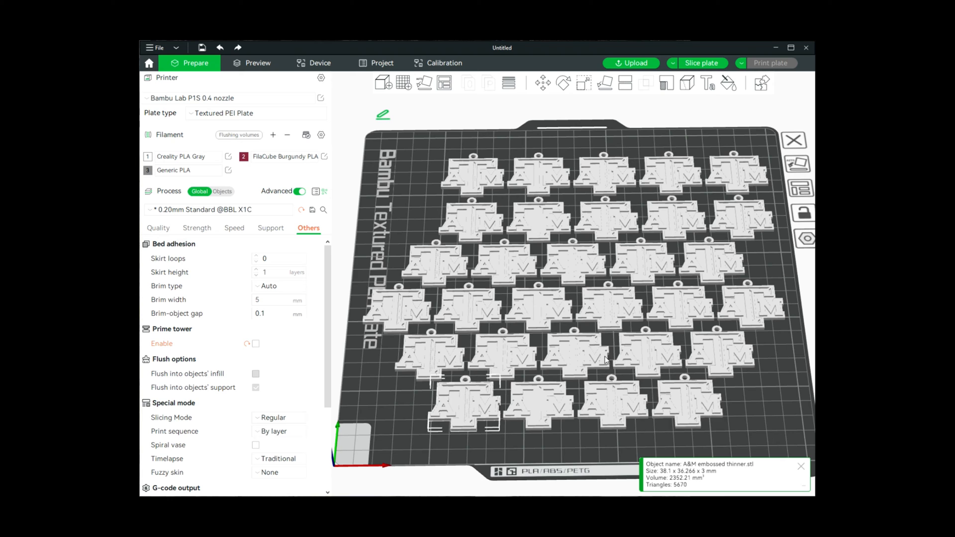
{"action": "mouse_move", "coordinate": [607, 106]}
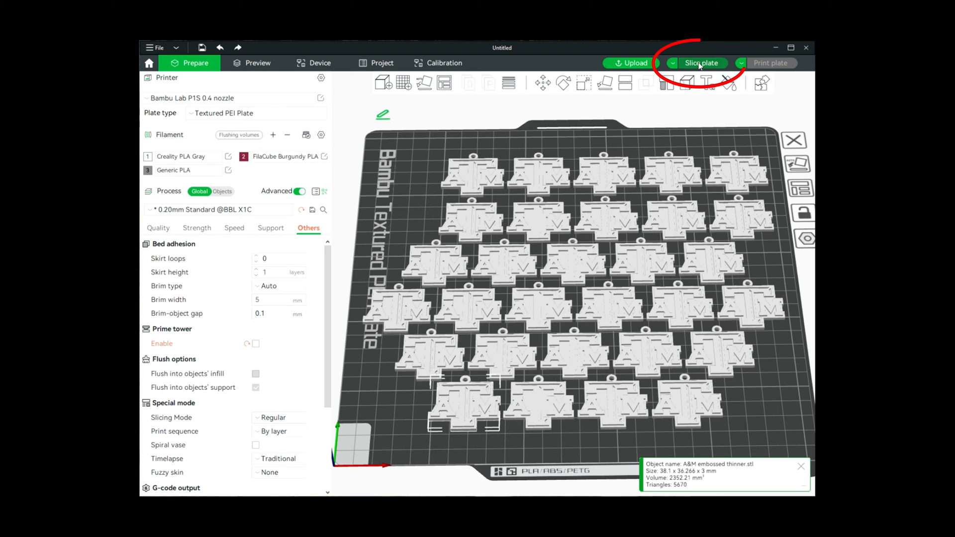
Slice the full plate of tags (2h59m, 67.91 g) and start the print-plate dialog
{"action": "left_click", "coordinate": [702, 63]}
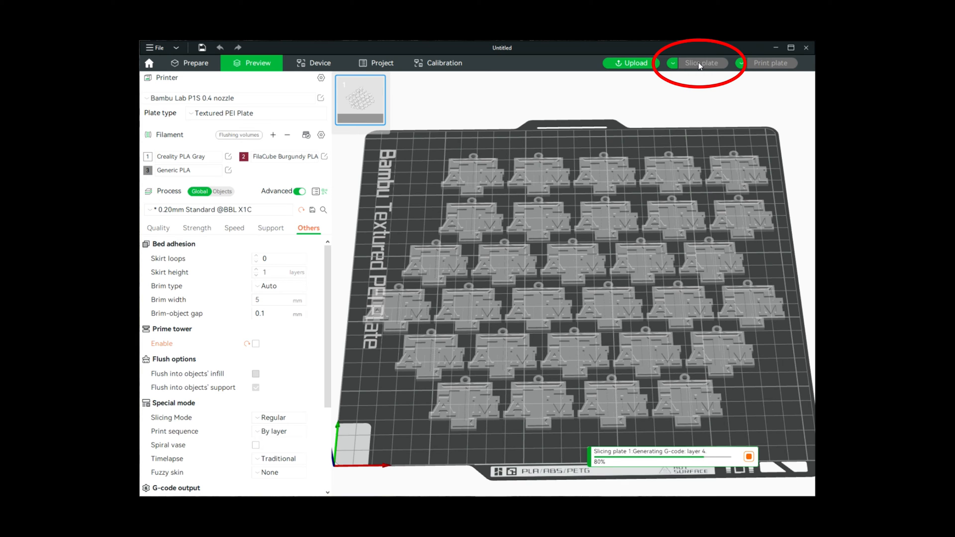
{"action": "left_click", "coordinate": [701, 63]}
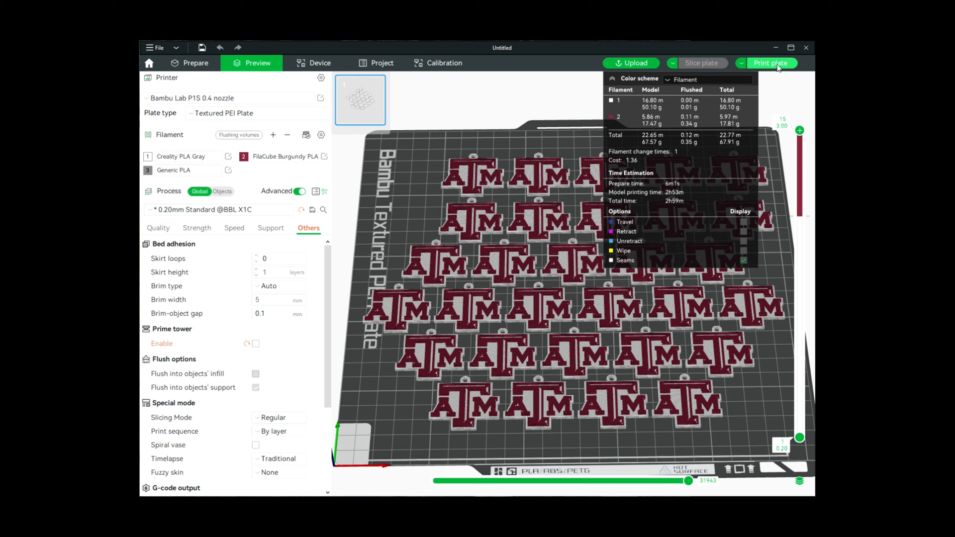
{"action": "left_click", "coordinate": [770, 62]}
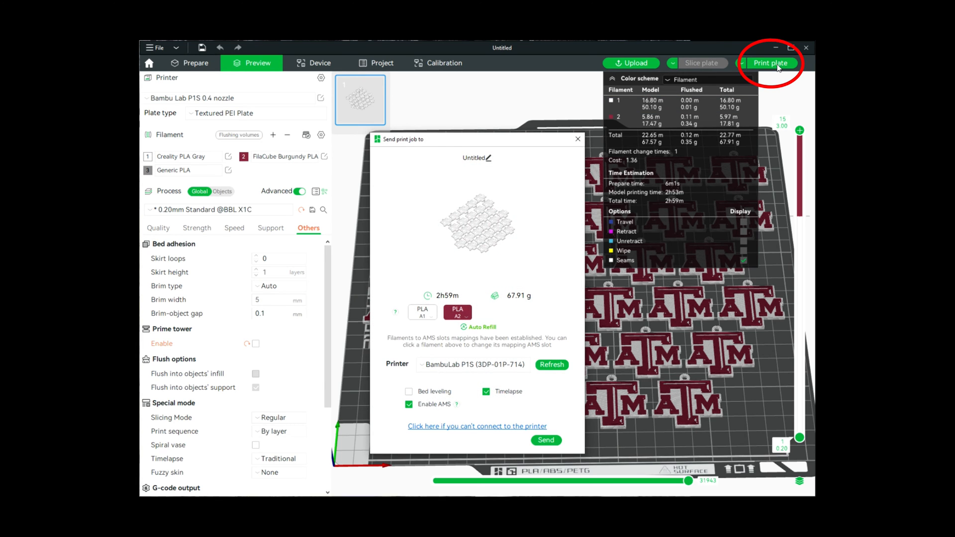
{"action": "mouse_move", "coordinate": [431, 317]}
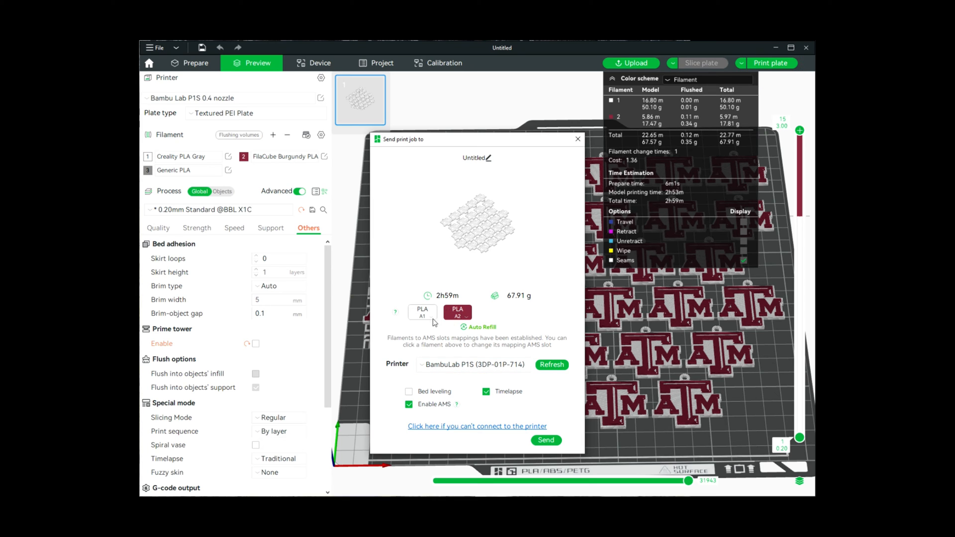
Check the AMS slot mappings for gray and burgundy, enable bed leveling, and send the job to the P1S
{"action": "left_click", "coordinate": [421, 312]}
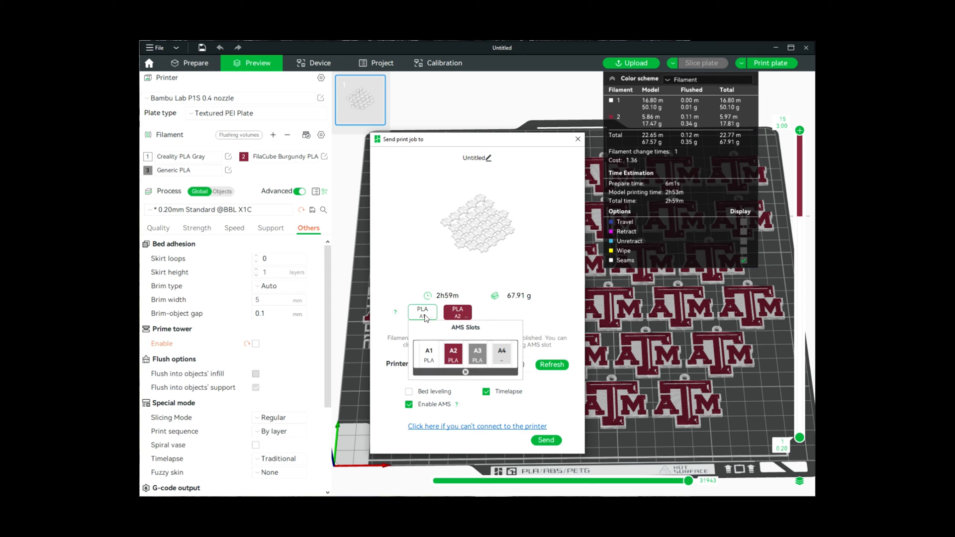
{"action": "mouse_move", "coordinate": [451, 316]}
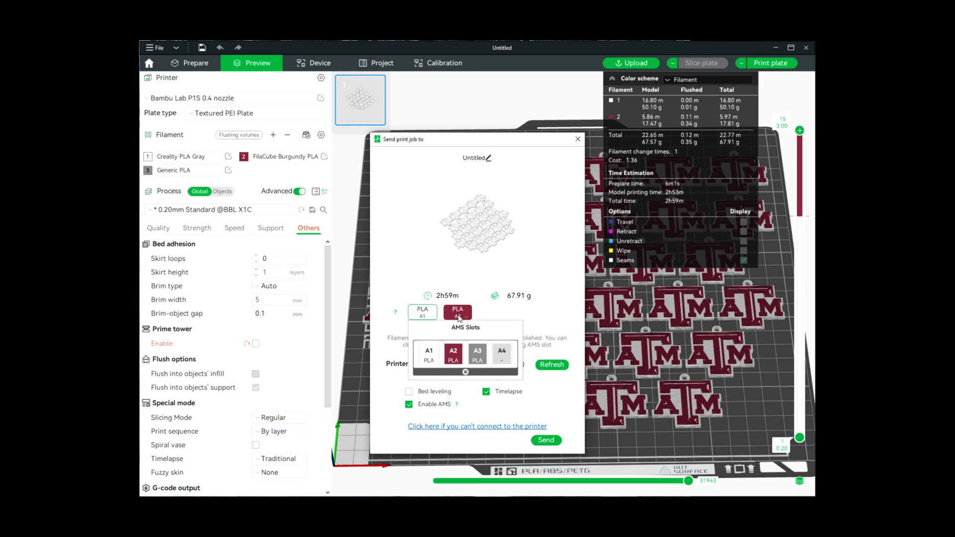
{"action": "left_click", "coordinate": [453, 352]}
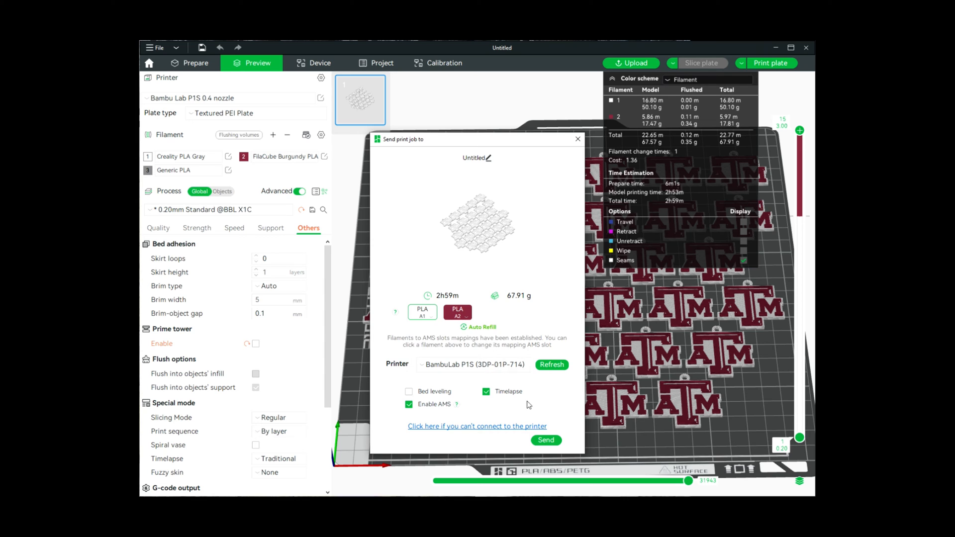
{"action": "left_click", "coordinate": [408, 391]}
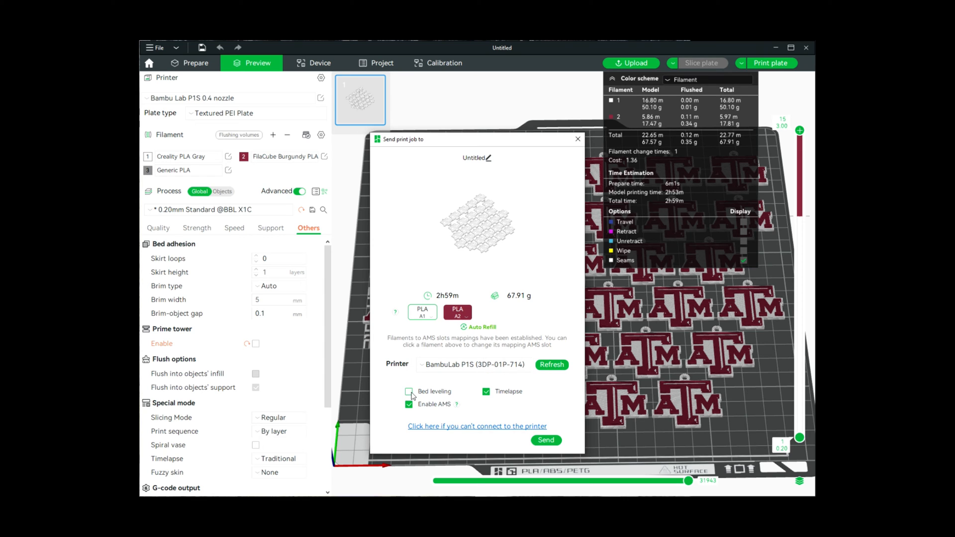
{"action": "left_click", "coordinate": [409, 392]}
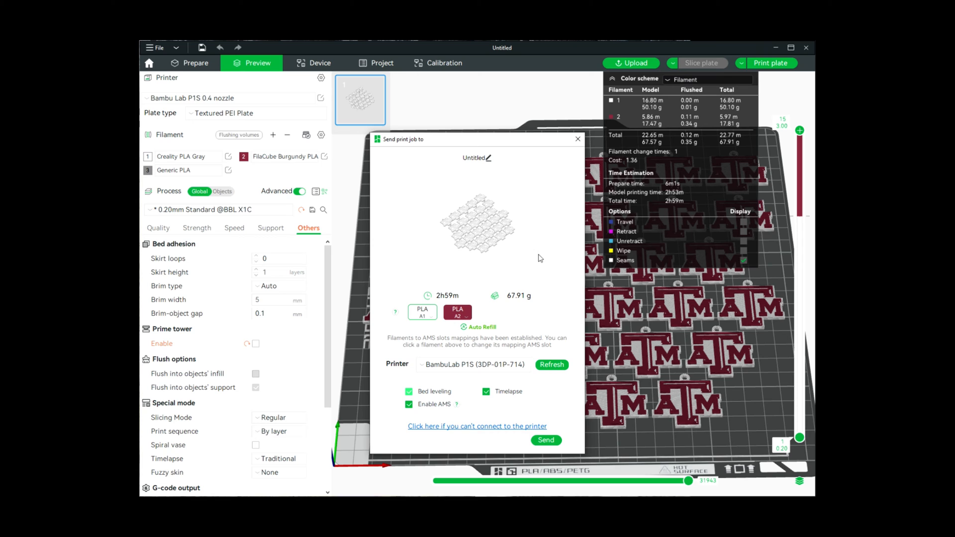
{"action": "mouse_move", "coordinate": [730, 391]}
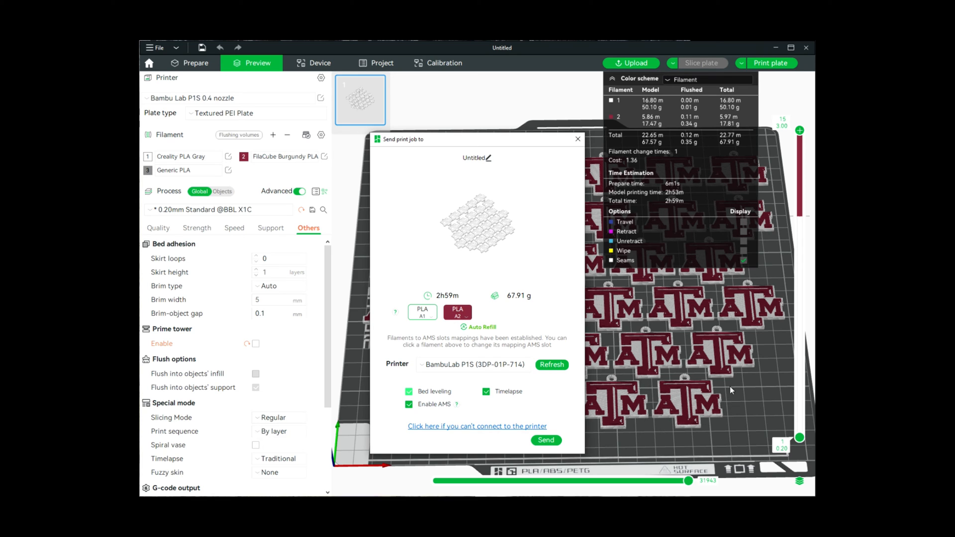
{"action": "mouse_move", "coordinate": [664, 377]}
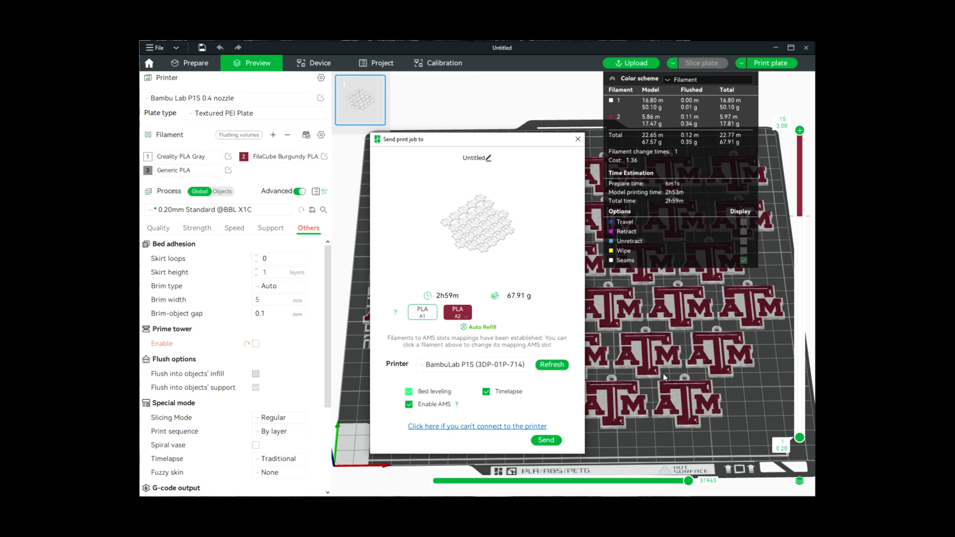
{"action": "mouse_move", "coordinate": [637, 415]}
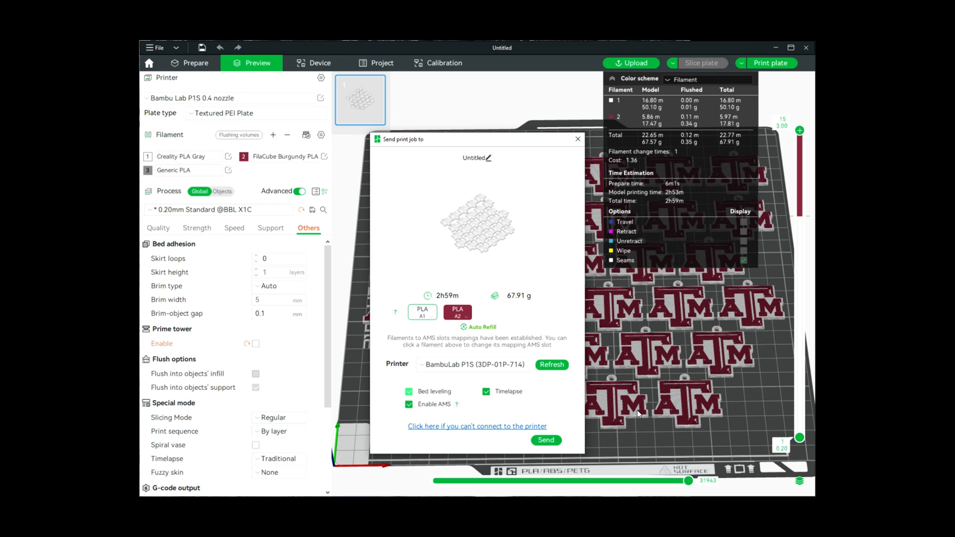
{"action": "mouse_move", "coordinate": [548, 415]}
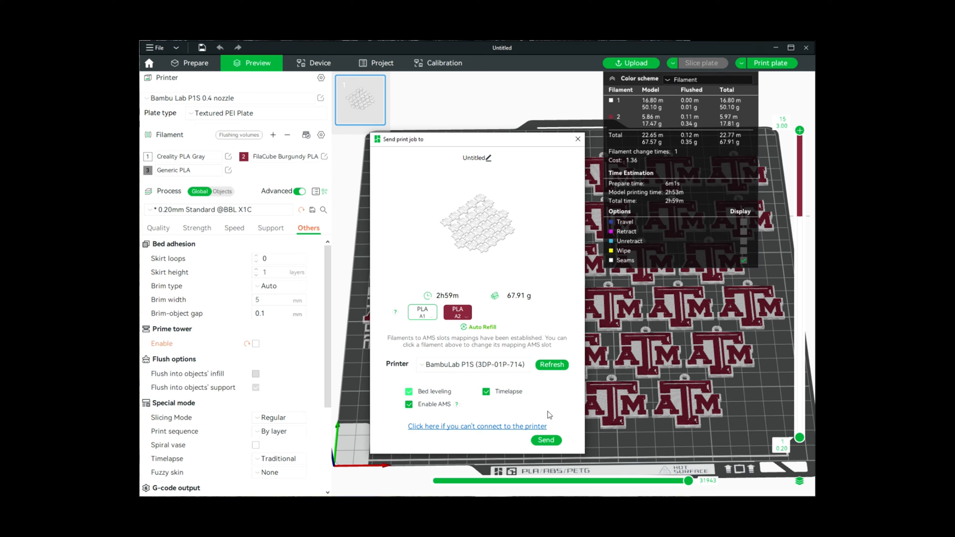
{"action": "mouse_move", "coordinate": [441, 388]}
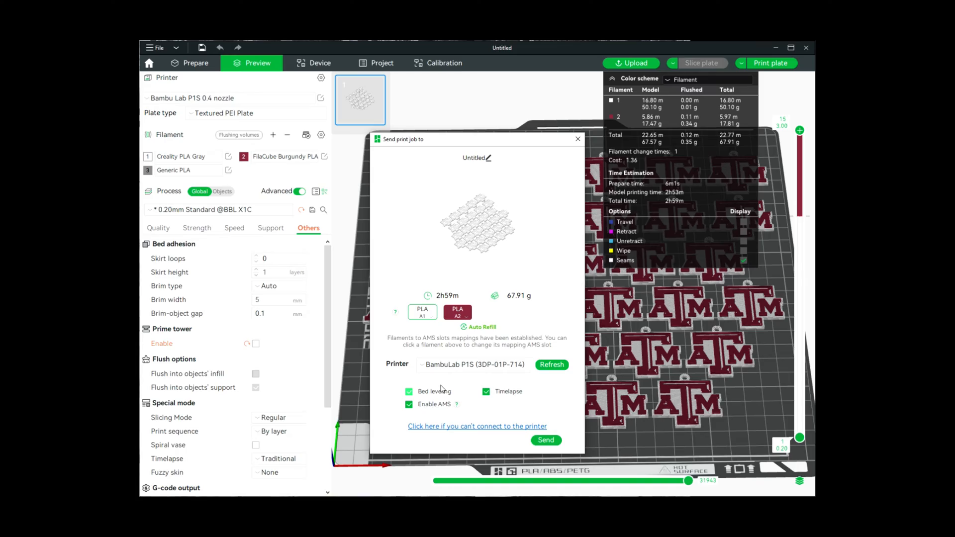
{"action": "left_click", "coordinate": [545, 440]}
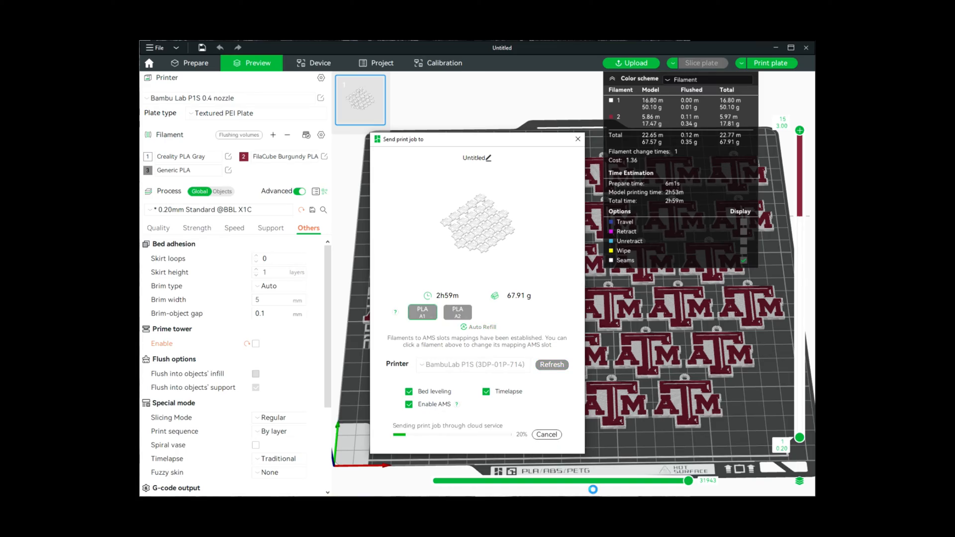